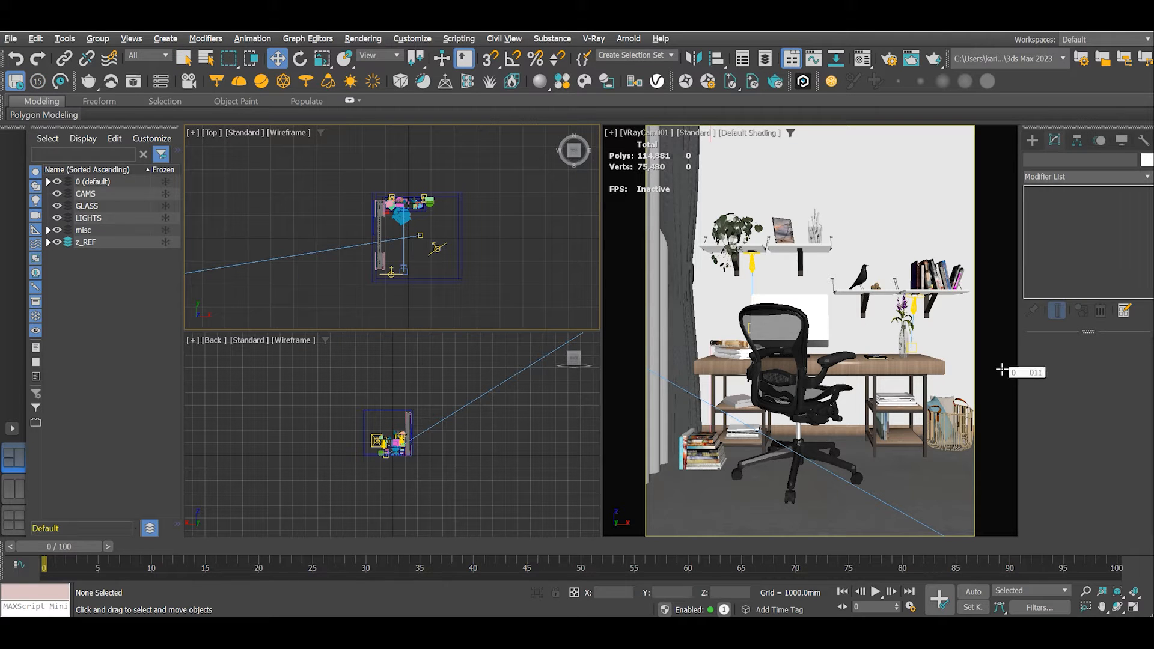
mouse_move(666, 195)
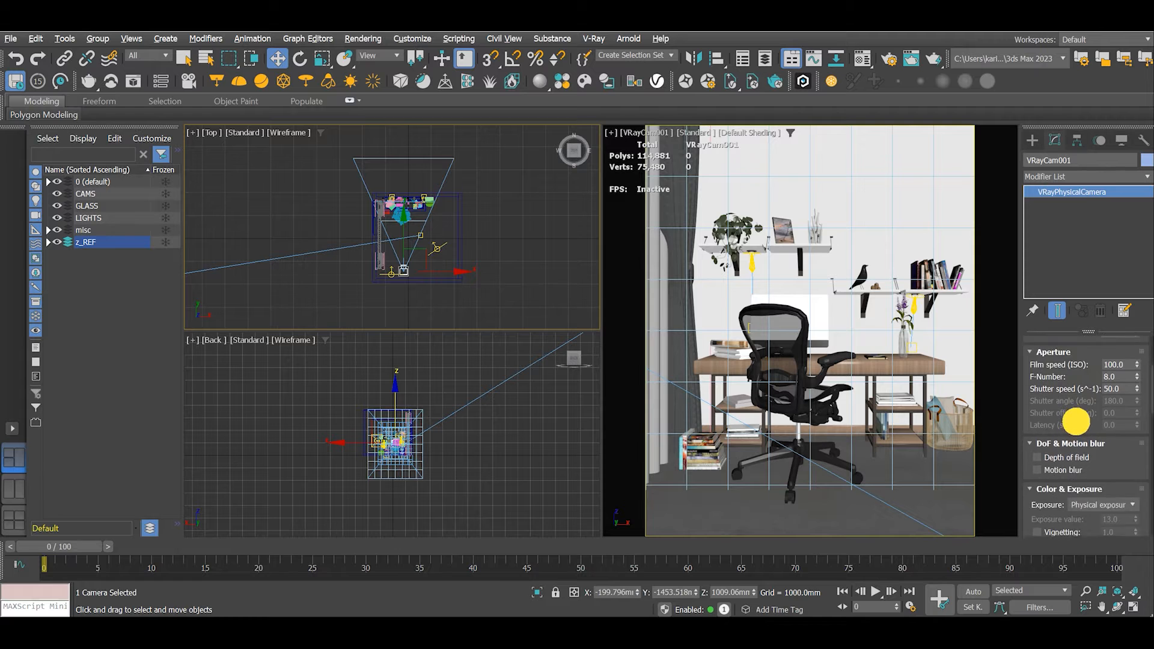
Scroll through VRayCam001's parameters to review its exposure settings
scroll("down", 3)
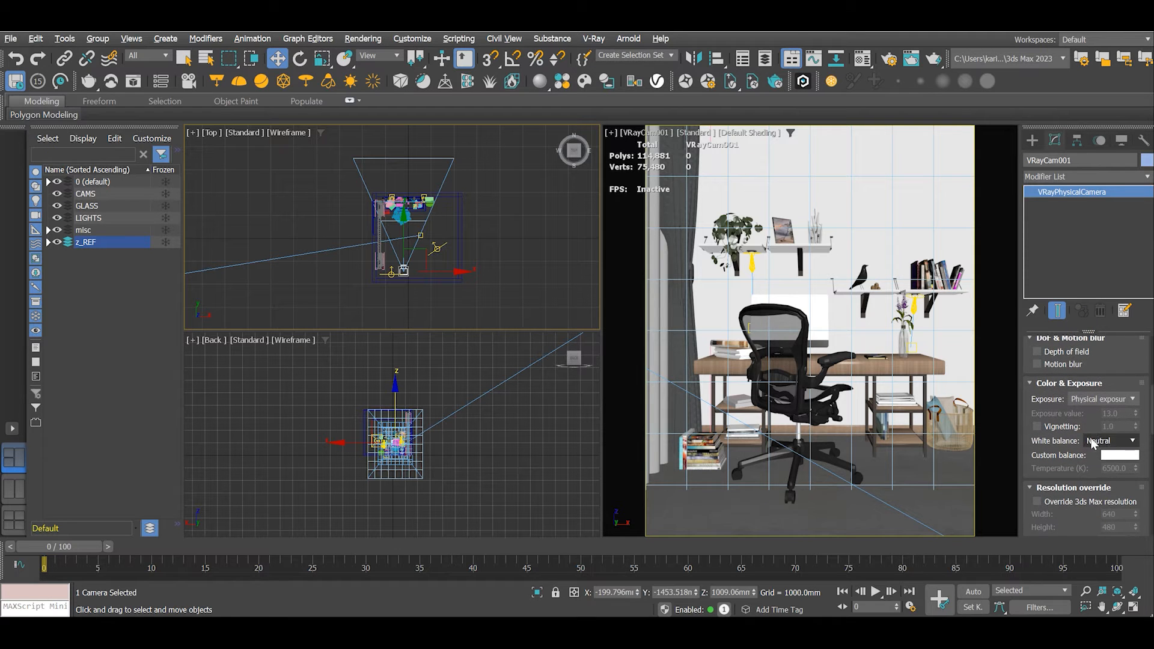
scroll("down", 3)
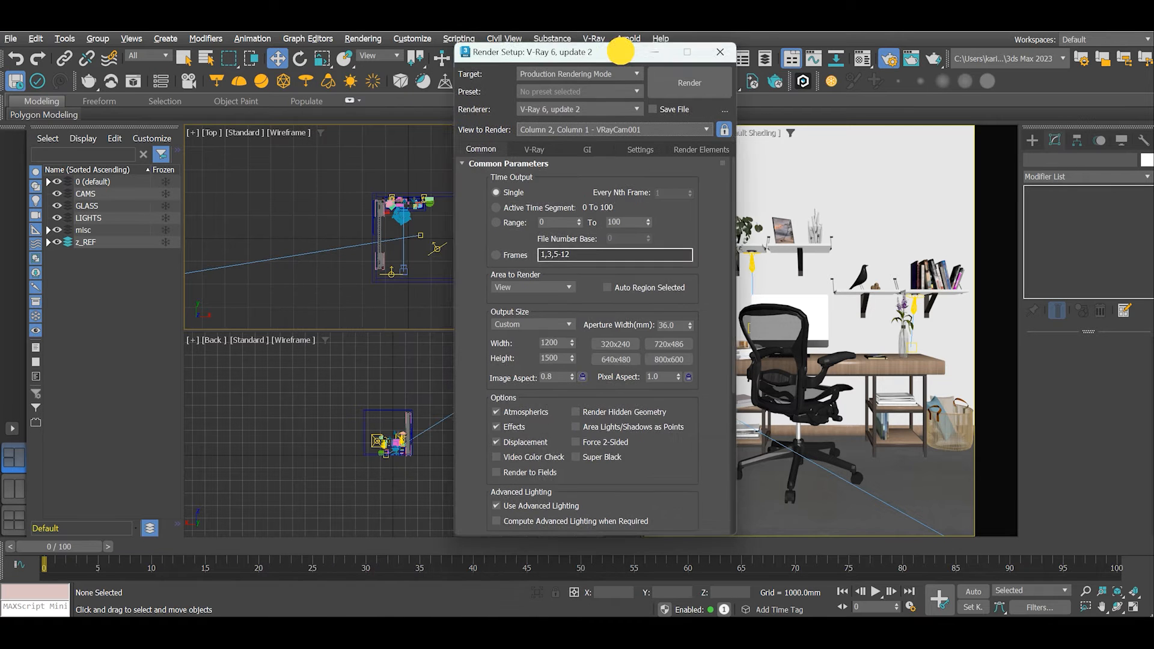
Review V-Ray's progressive sampler, Color mapping and area Image filter rollouts, then move to GI
left_click(538, 149)
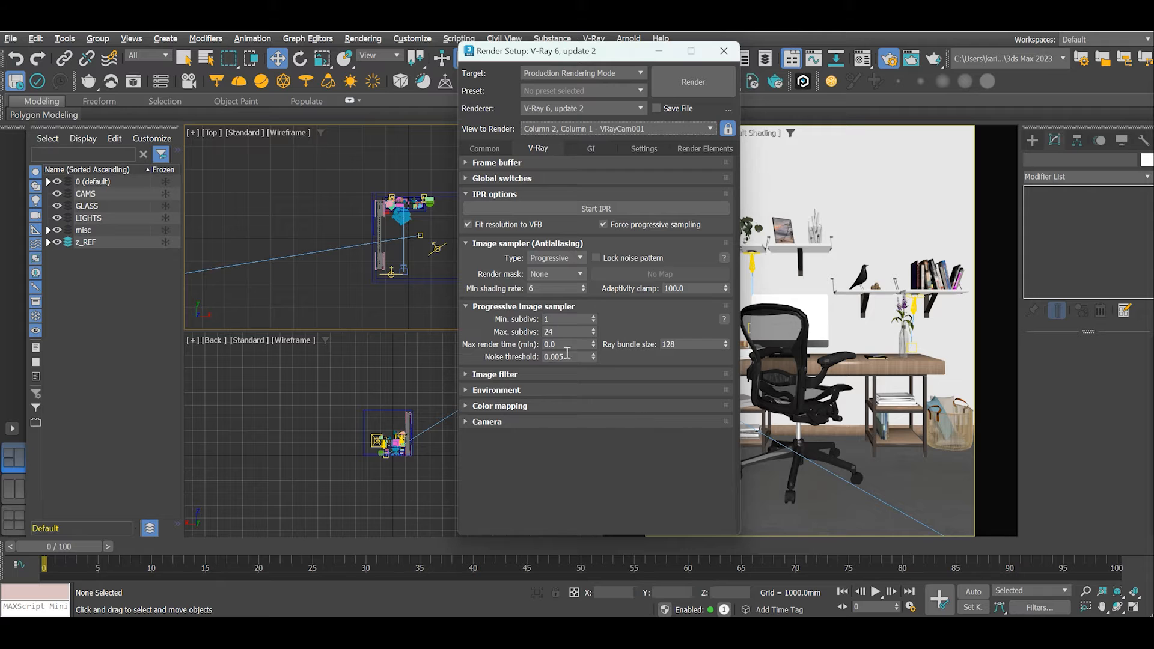
mouse_move(582, 318)
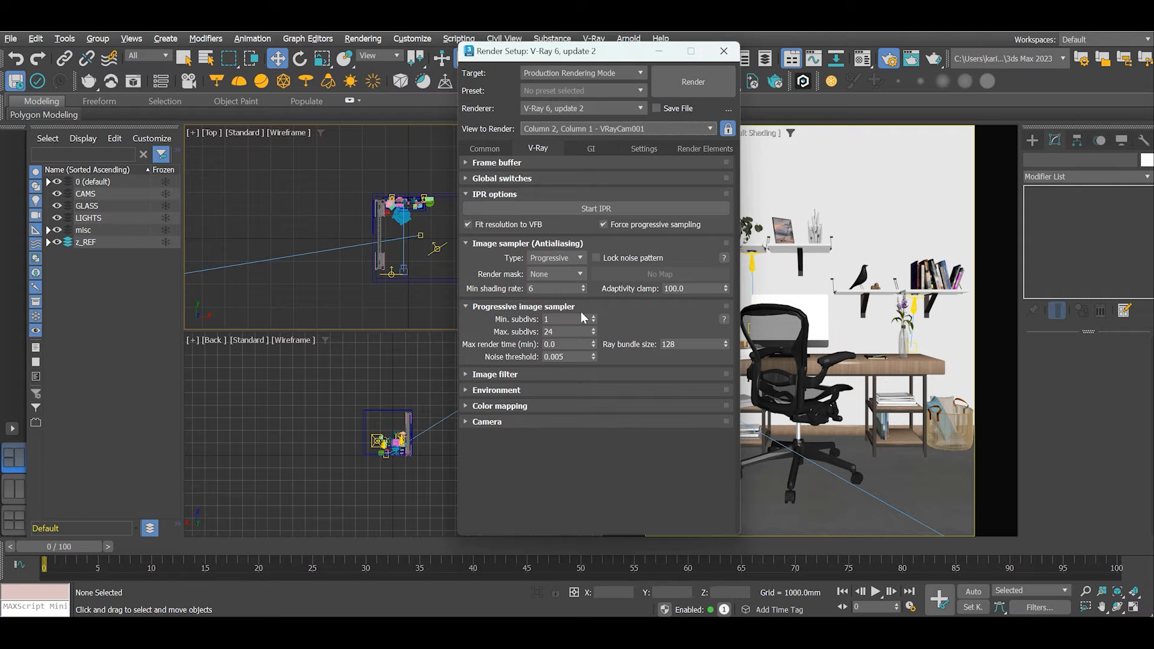
mouse_move(521, 323)
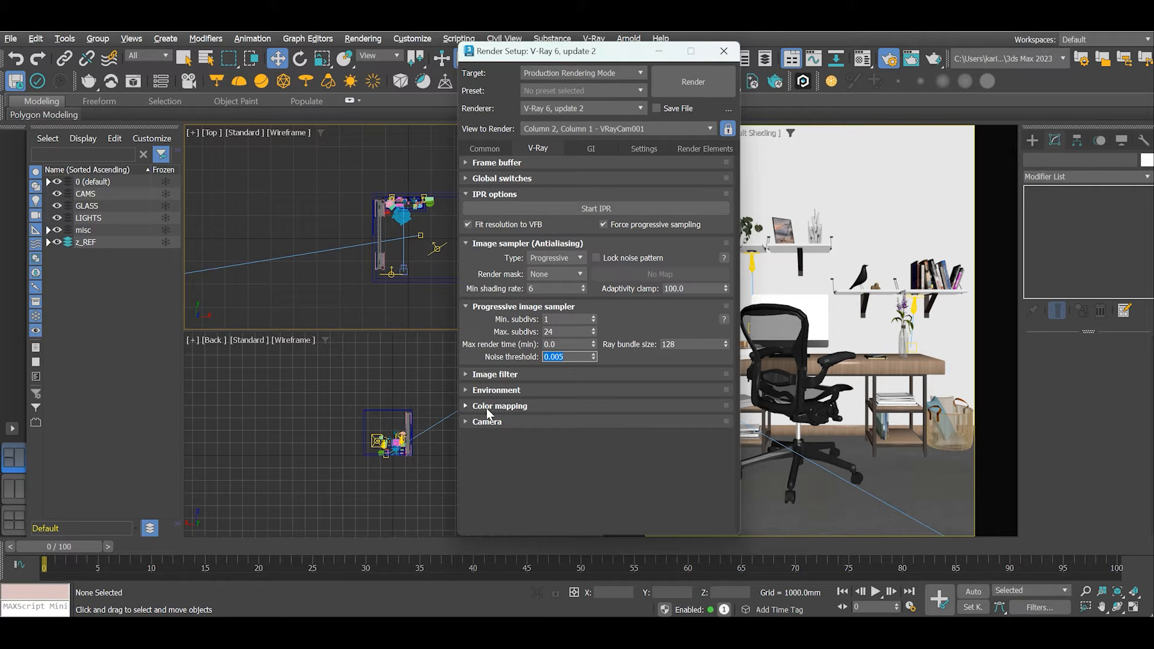
left_click(500, 405)
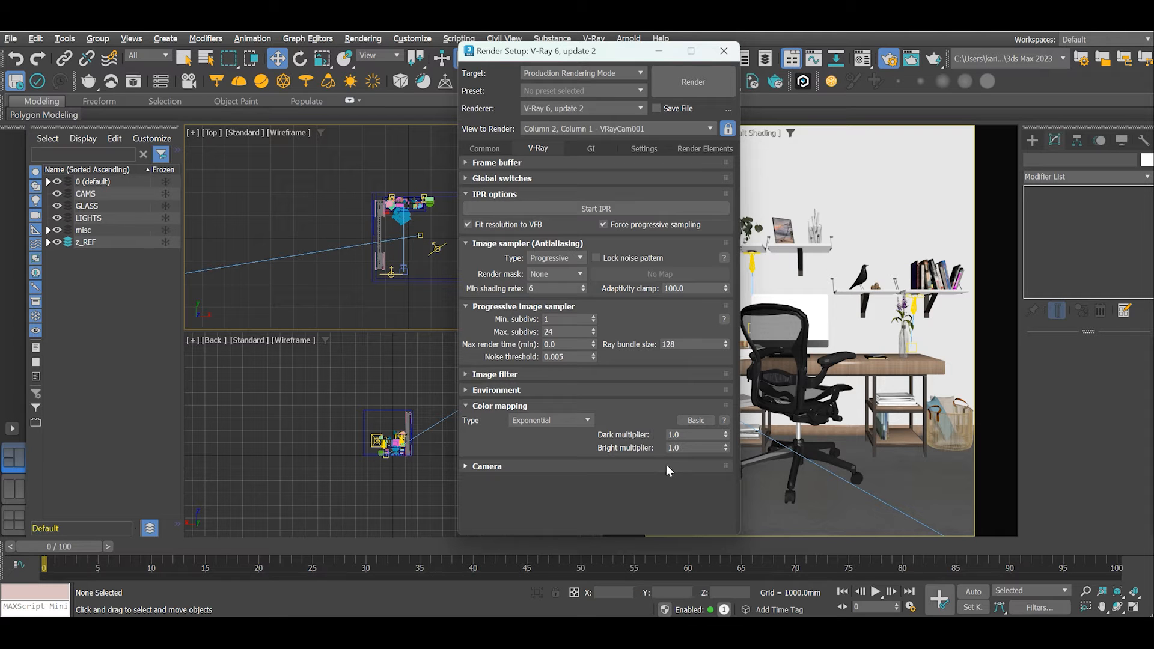
mouse_move(469, 377)
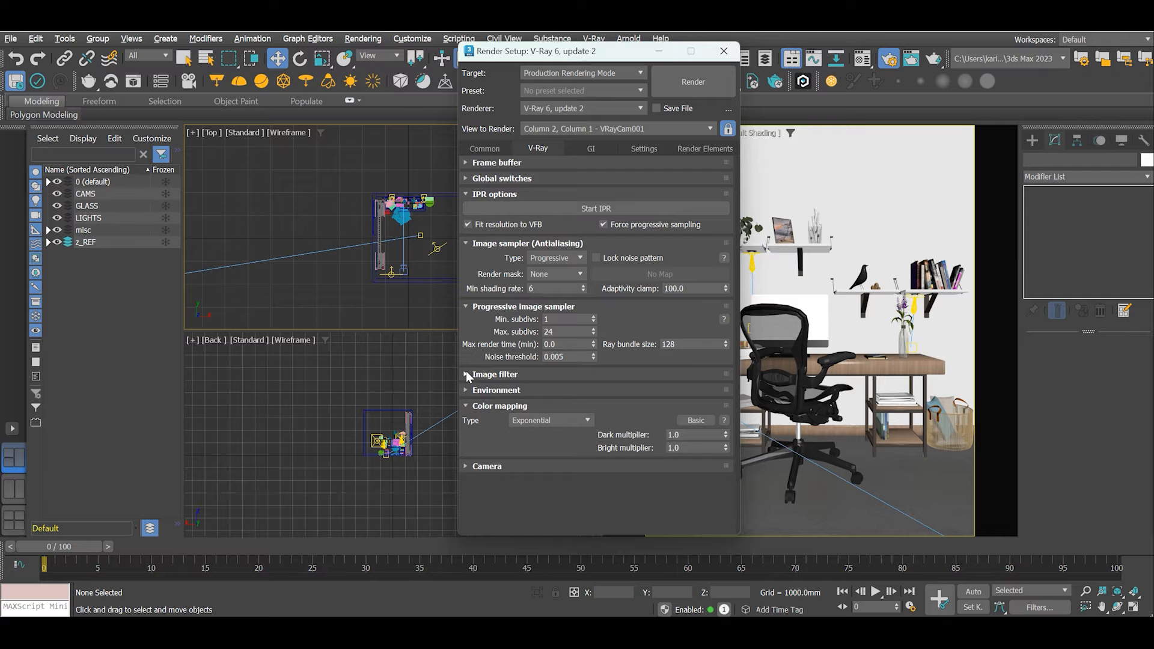
left_click(467, 374)
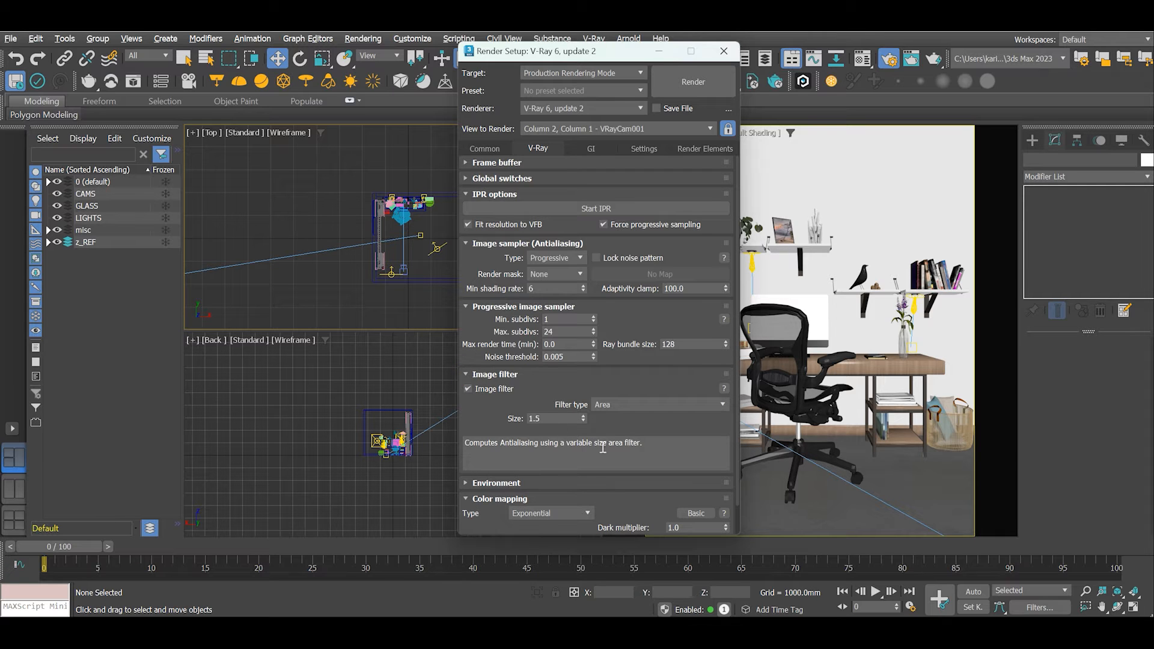
left_click(498, 163)
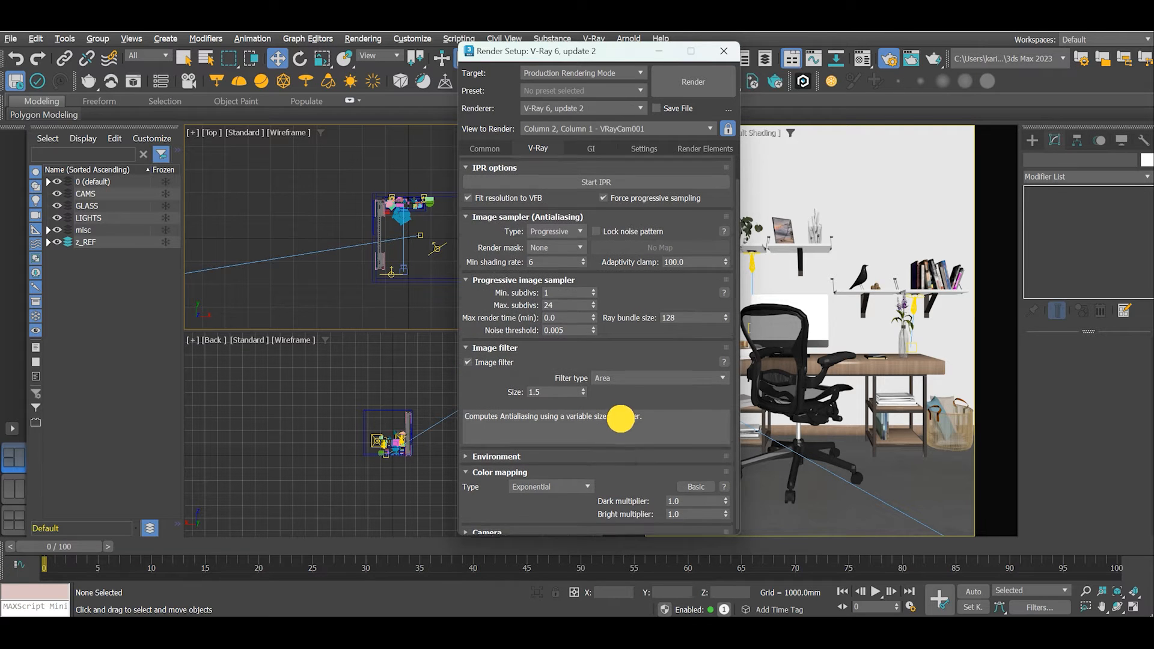
left_click(590, 148)
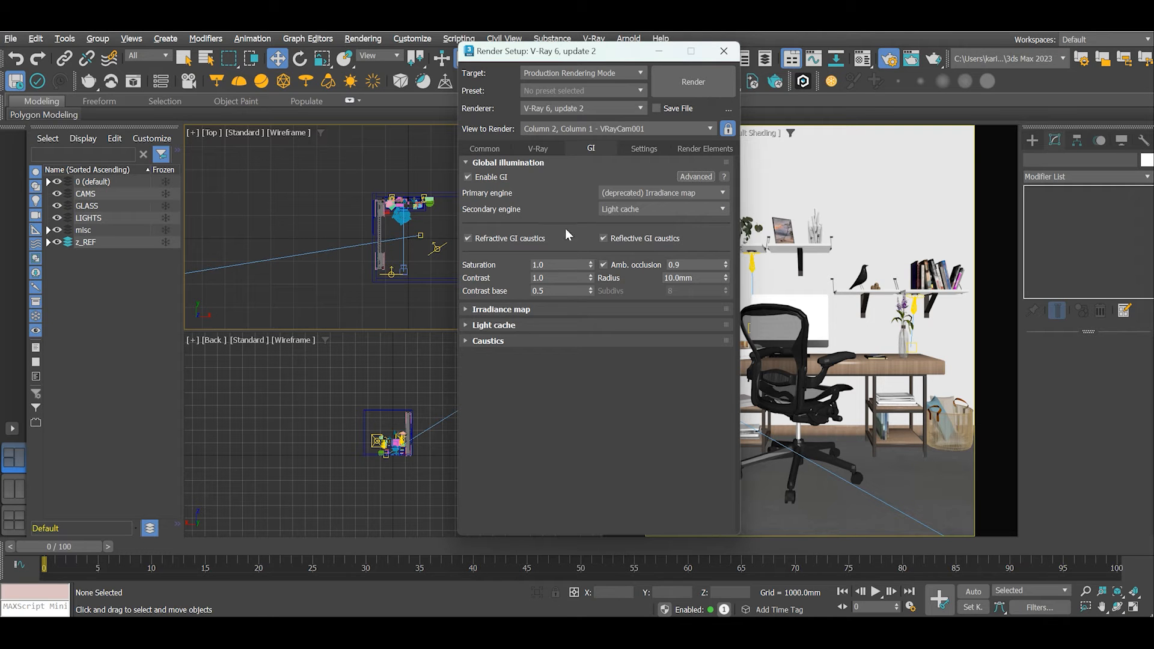
mouse_move(544, 307)
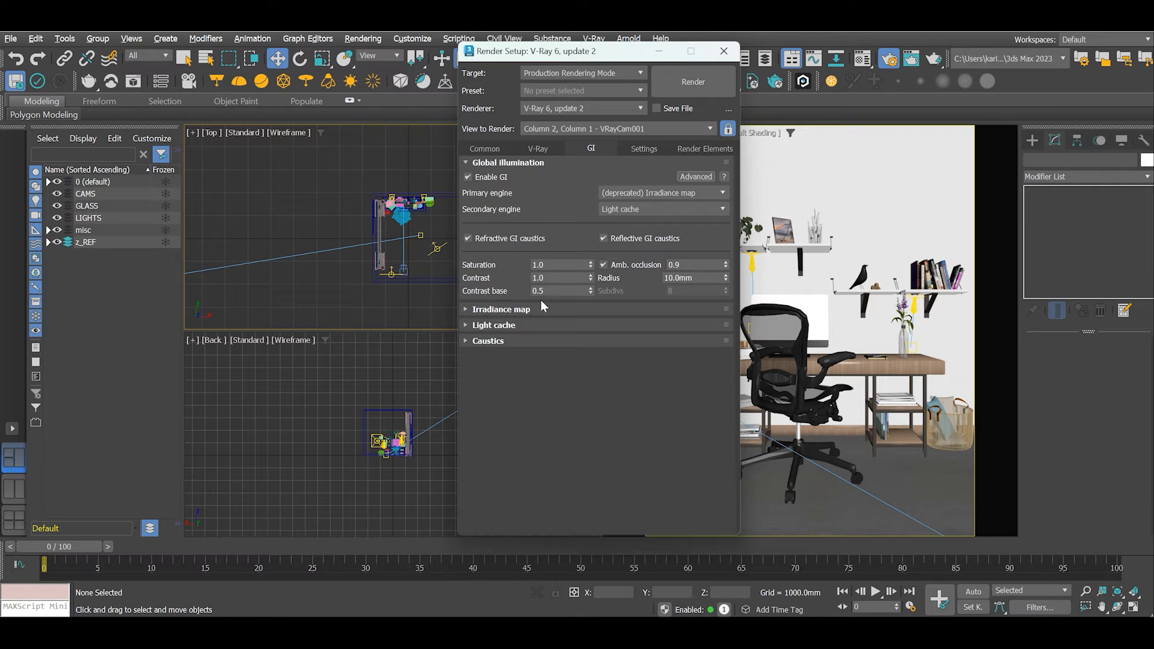
mouse_move(494, 312)
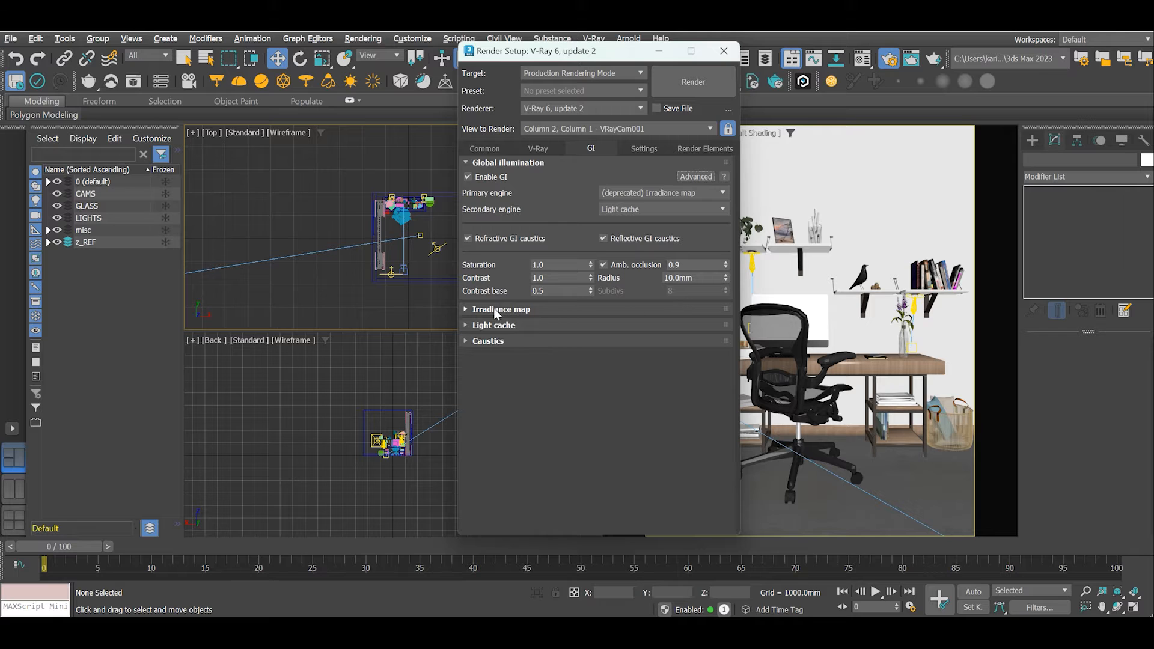
Review the Irradiance map rollout under GI and return to the main V-Ray tab
left_click(501, 309)
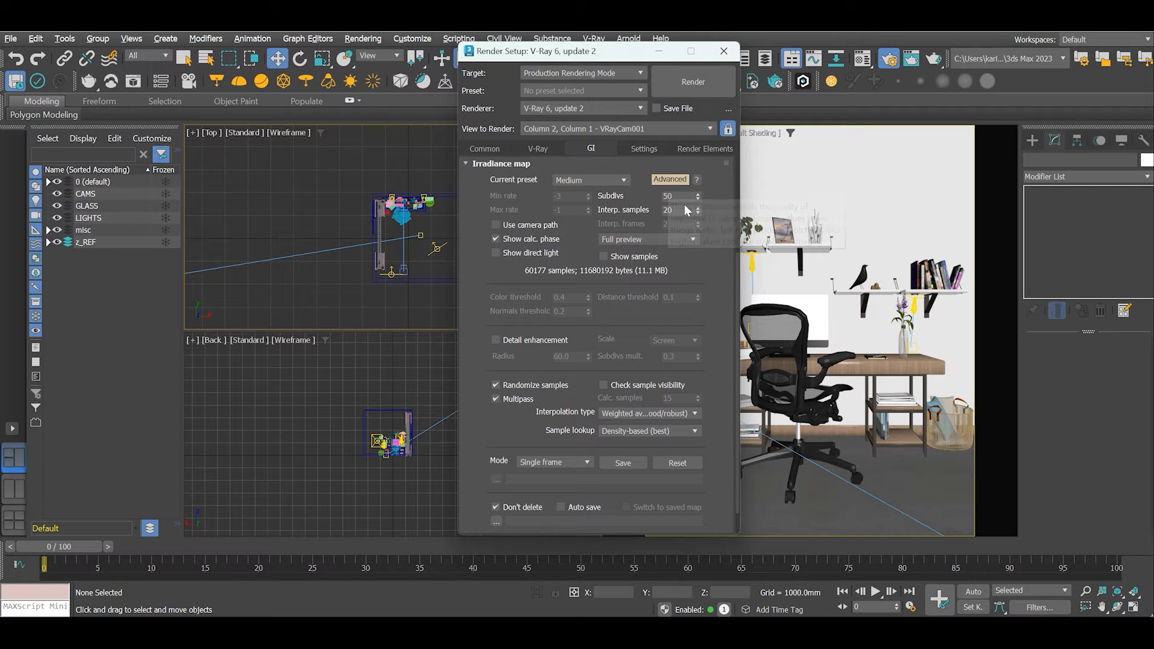
mouse_move(673, 284)
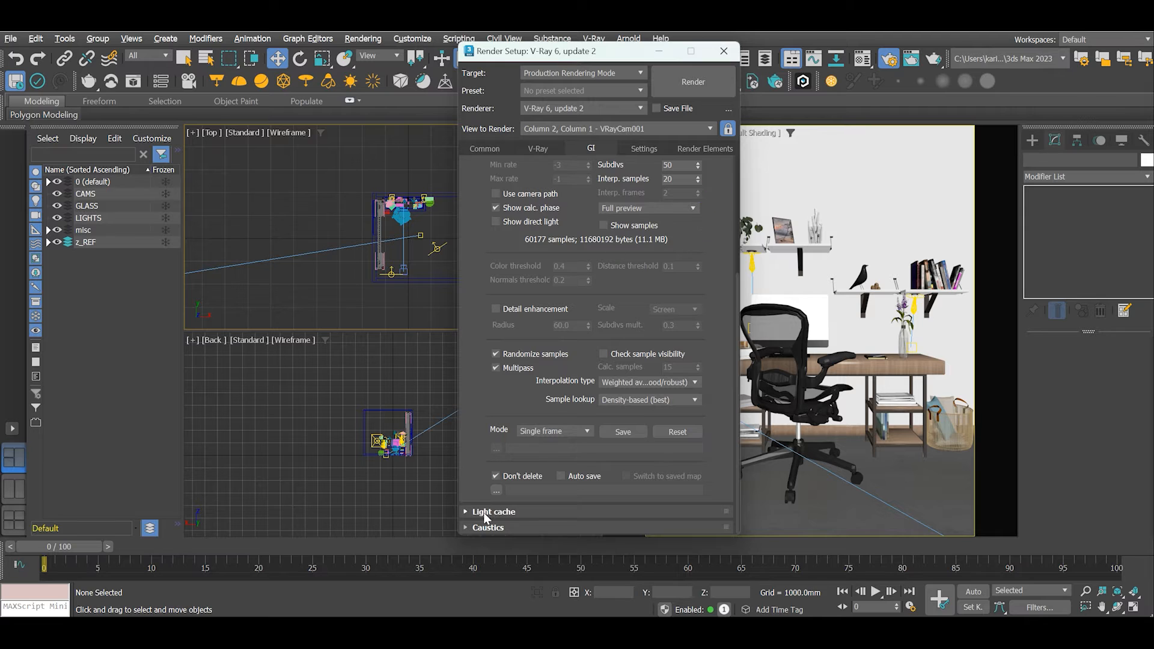
left_click(493, 512)
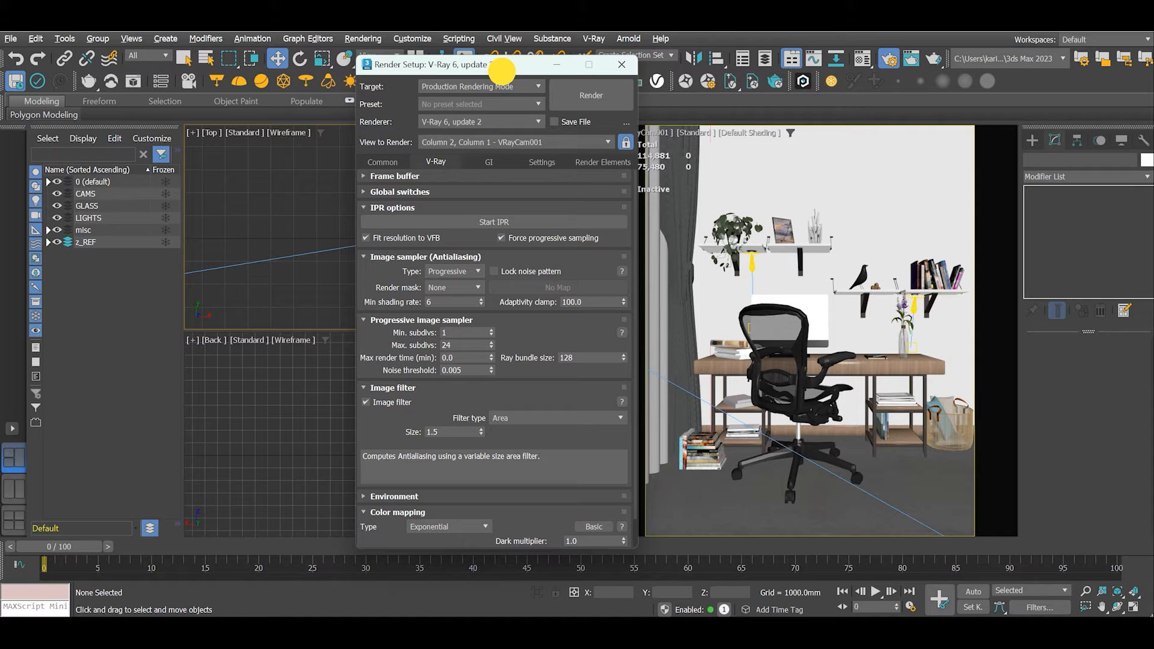
Render the desk interior from VRayCam001 at 1200×1500 in the V-Ray Frame Buffer
left_click(590, 95)
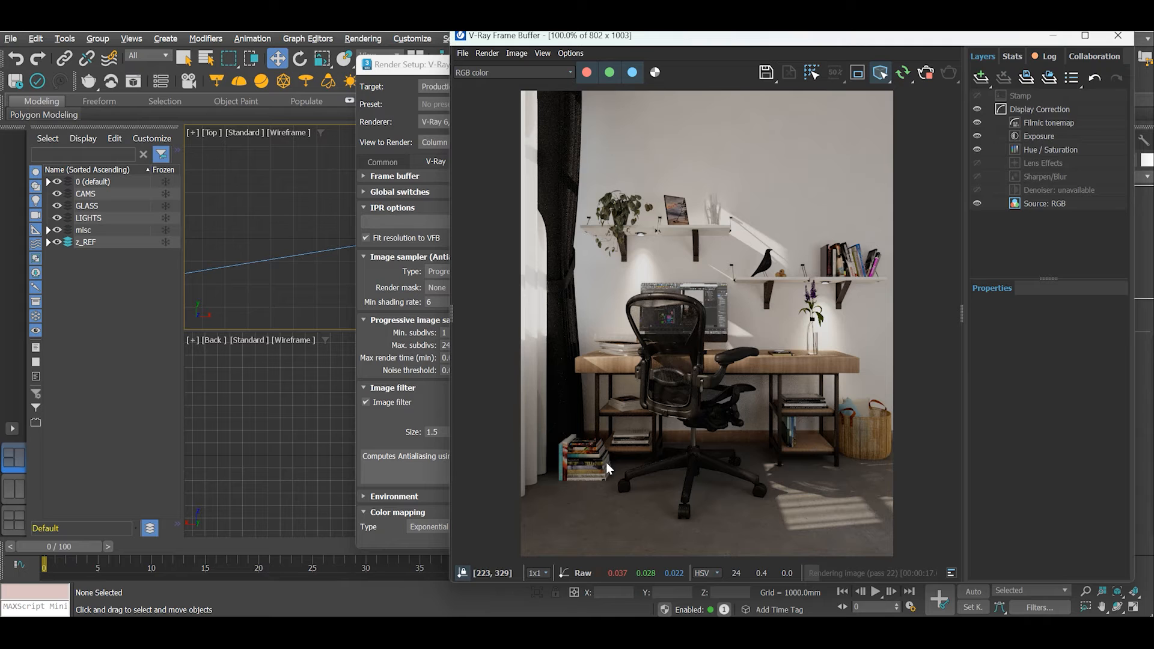
mouse_move(749, 464)
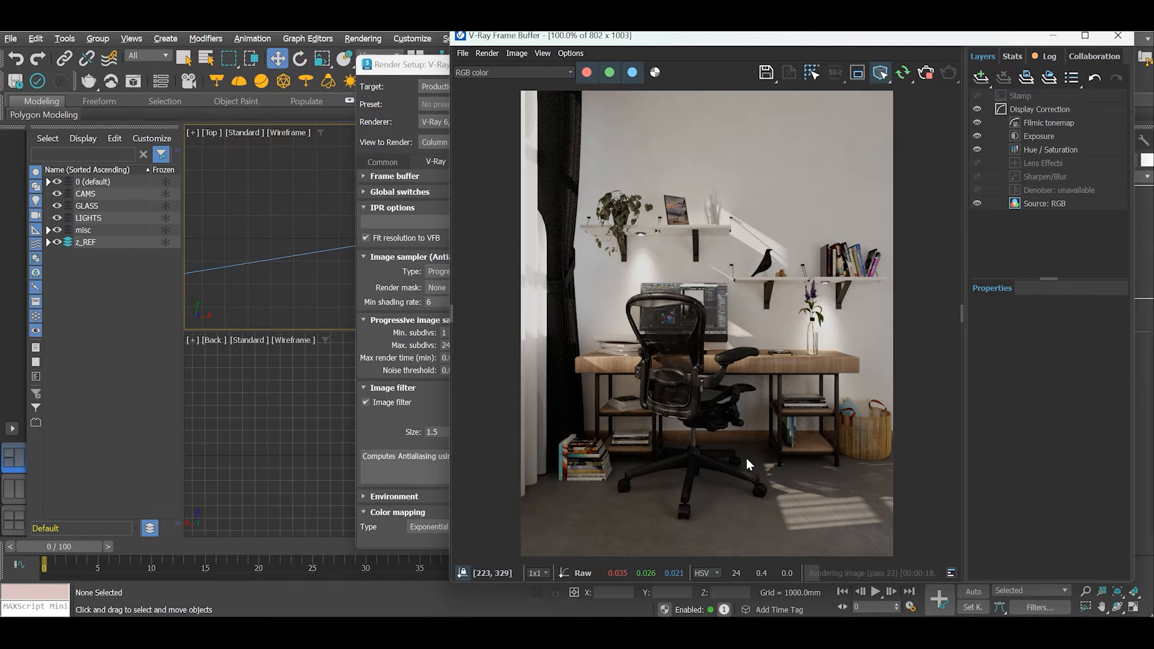
mouse_move(990, 454)
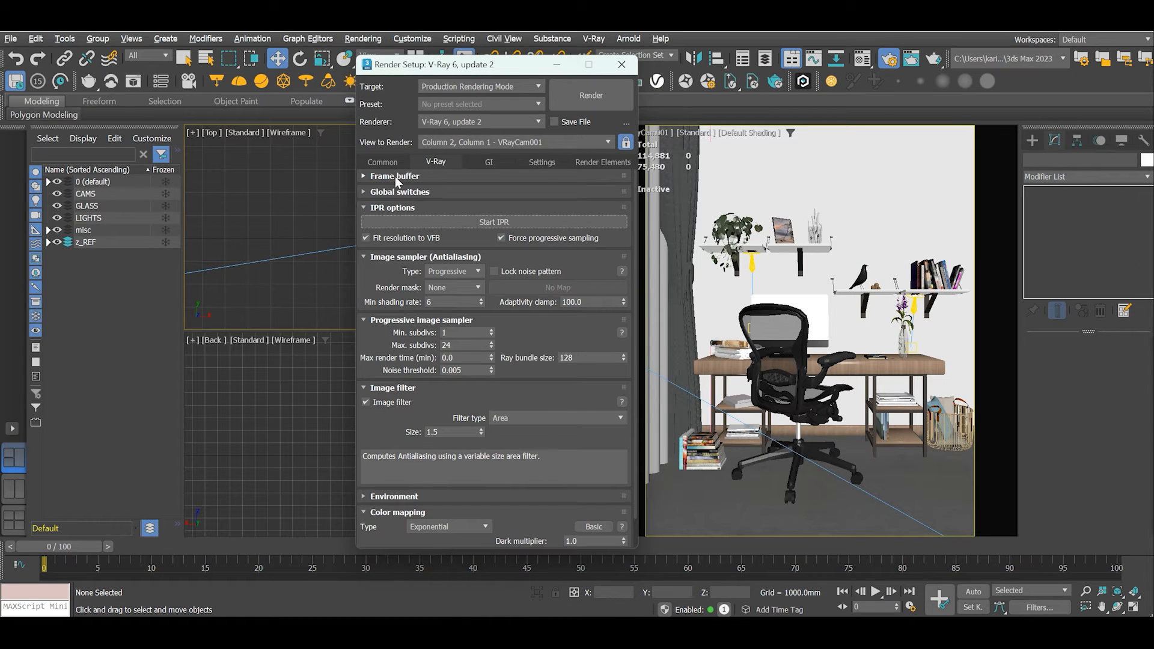
Expand Global switches and bring up the Material/Map Browser for the Mtl override slot
left_click(400, 191)
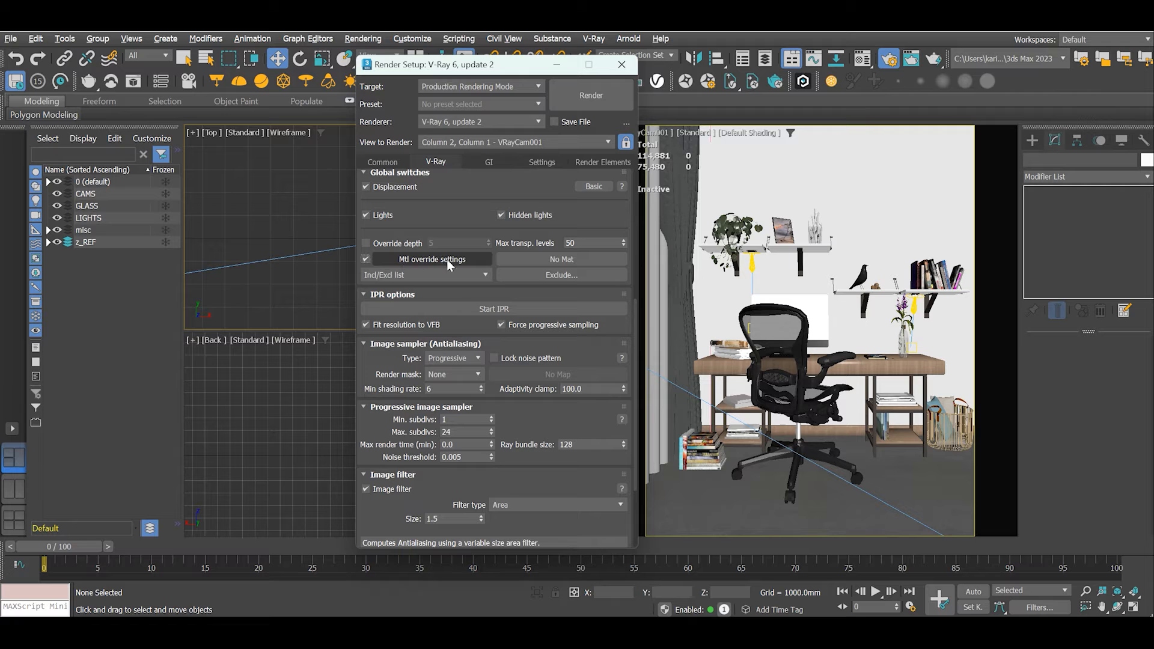
left_click_drag(490, 65, 427, 65)
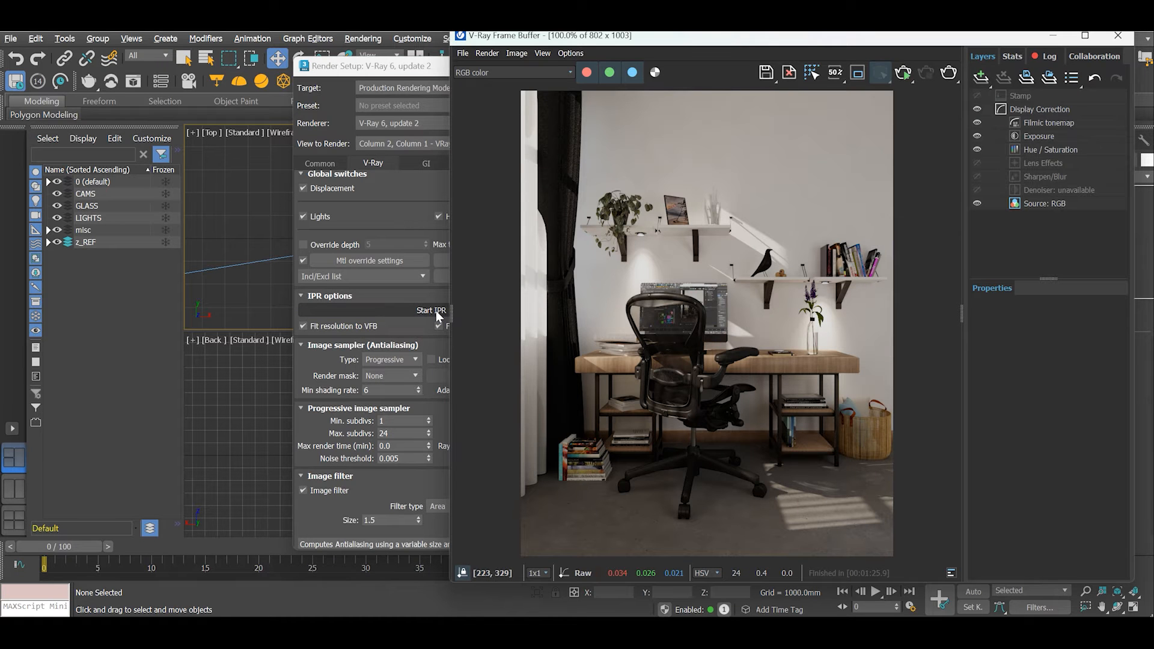
mouse_move(796, 402)
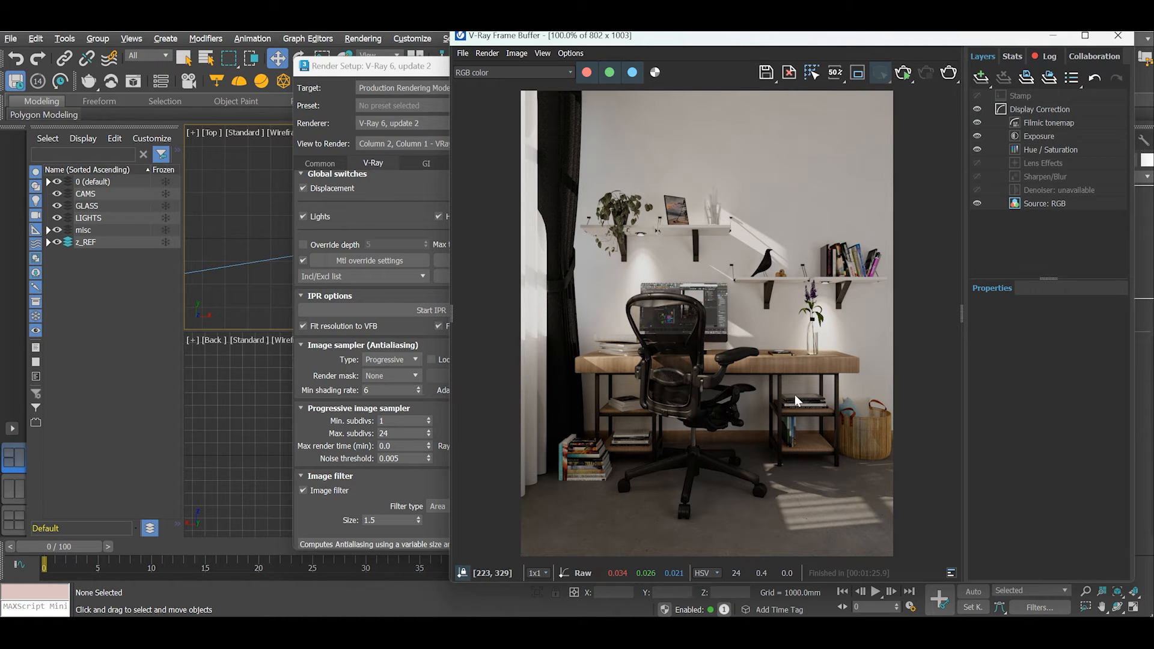
mouse_move(786, 400)
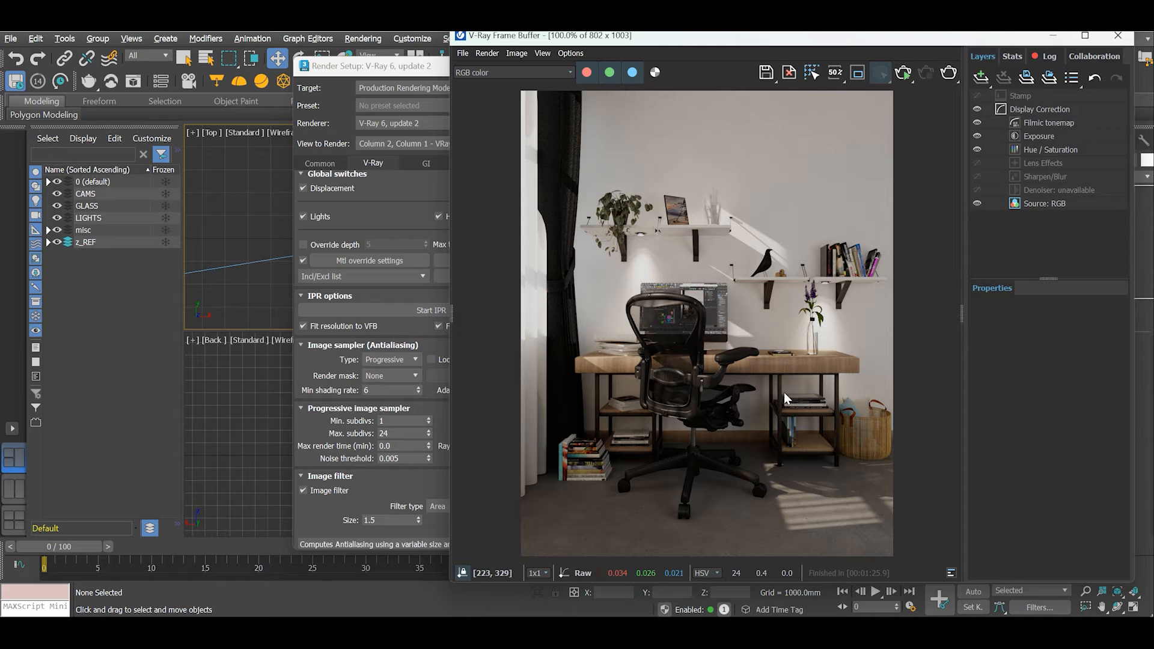
mouse_move(877, 328)
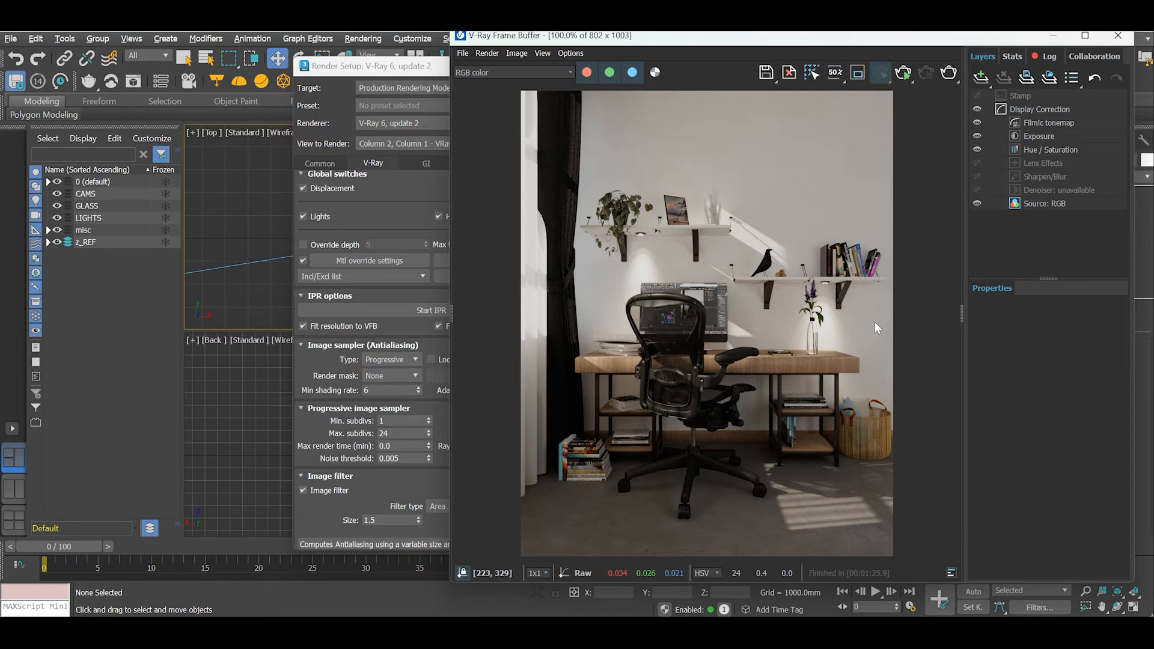
mouse_move(909, 363)
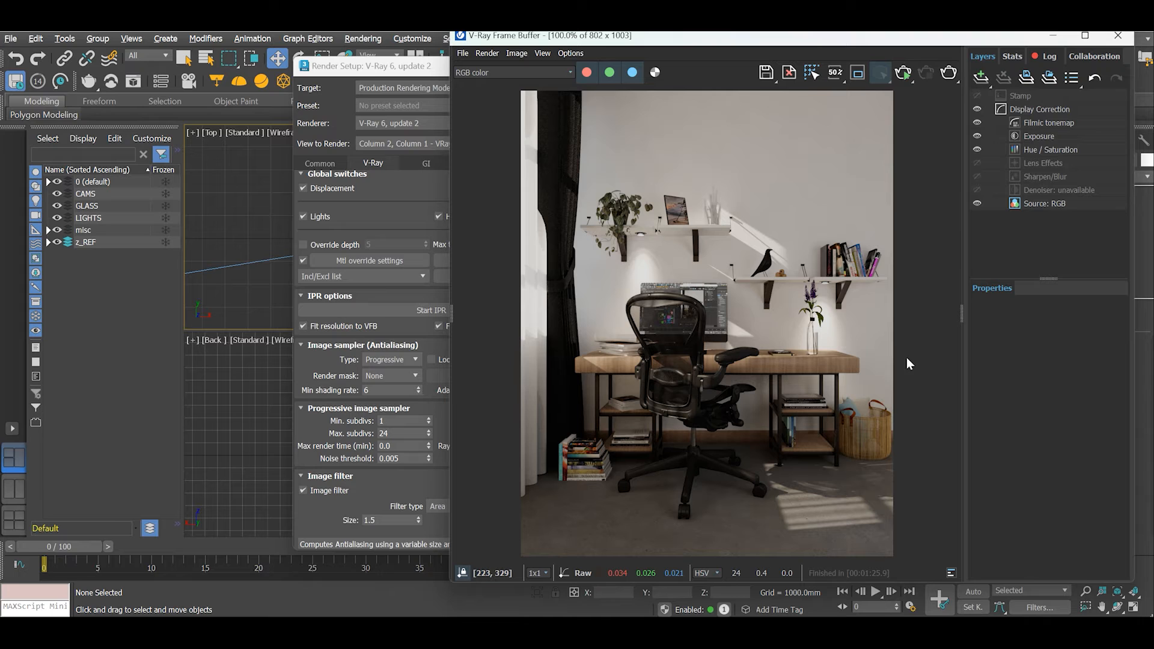
mouse_move(947, 292)
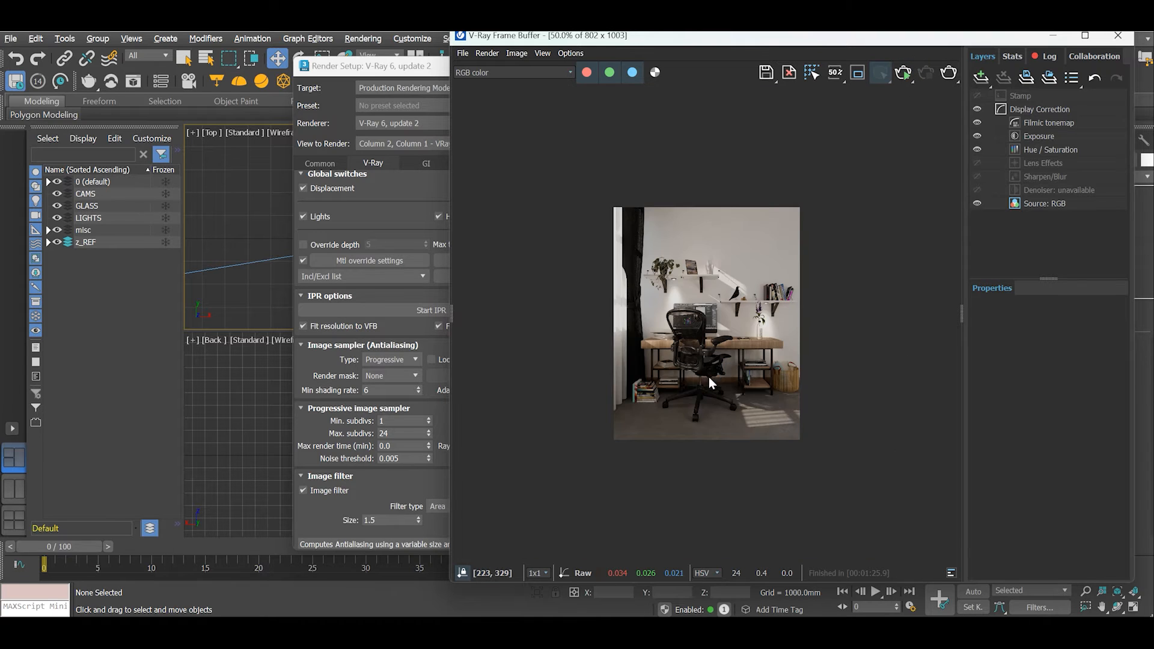
left_click(904, 72)
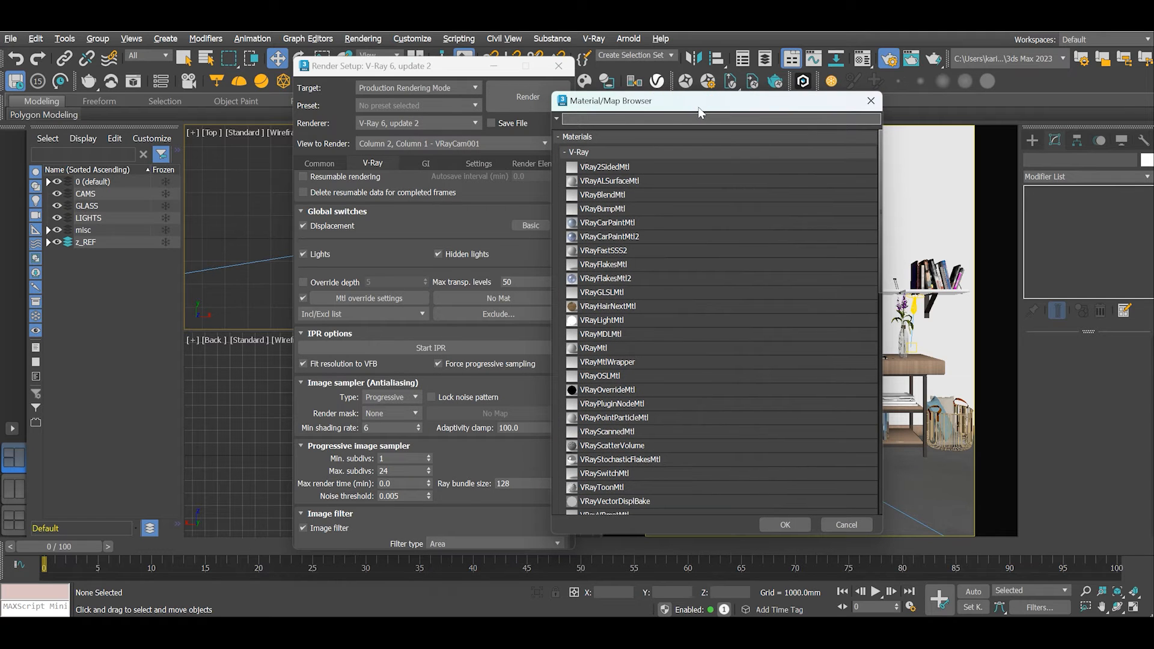
Assign a plain VRayMtl as the material override and start the clay render
left_click(593, 347)
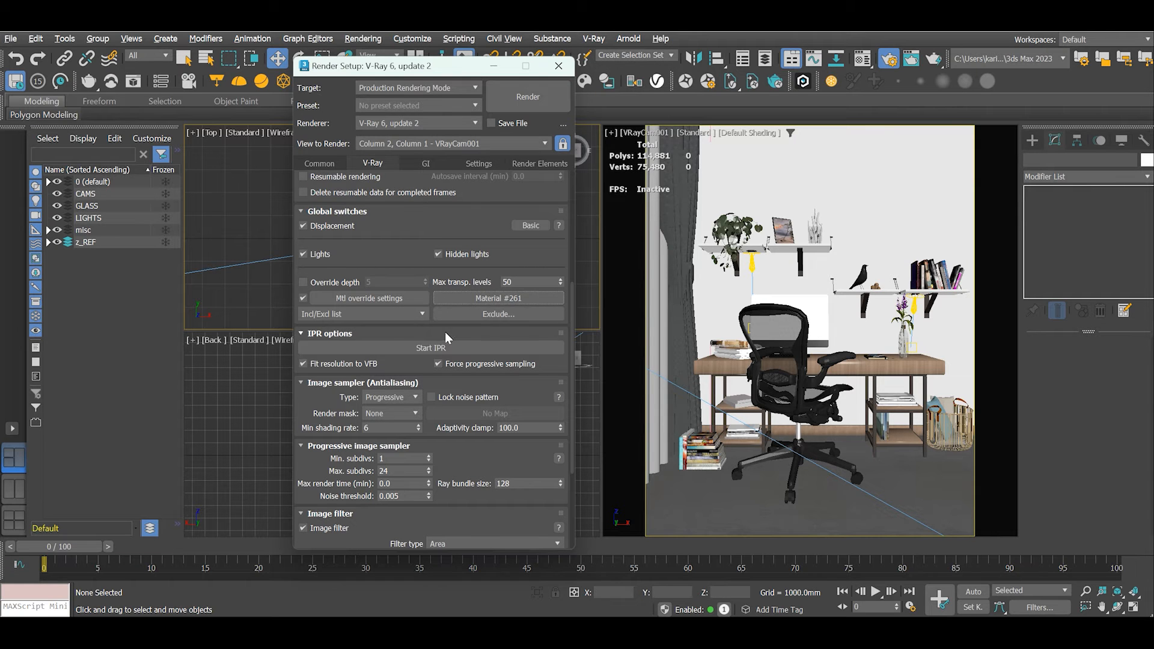
left_click(526, 96)
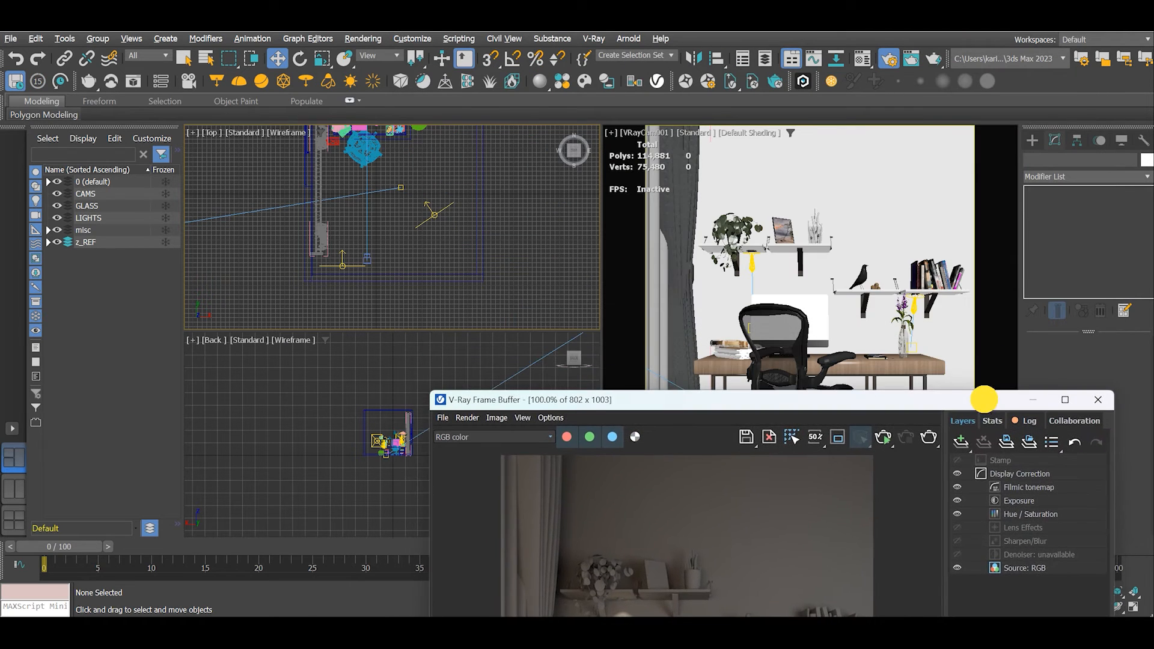
Bring the V-Ray Frame Buffer forward to inspect the finished grey clay render
left_click(1098, 399)
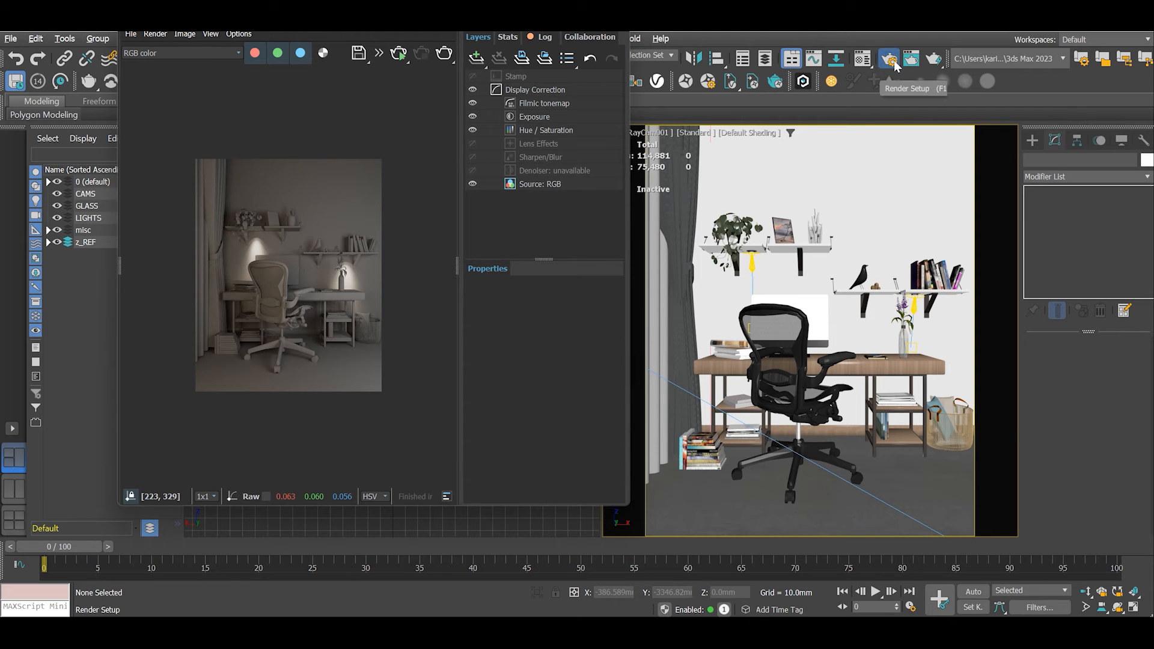
mouse_move(893, 63)
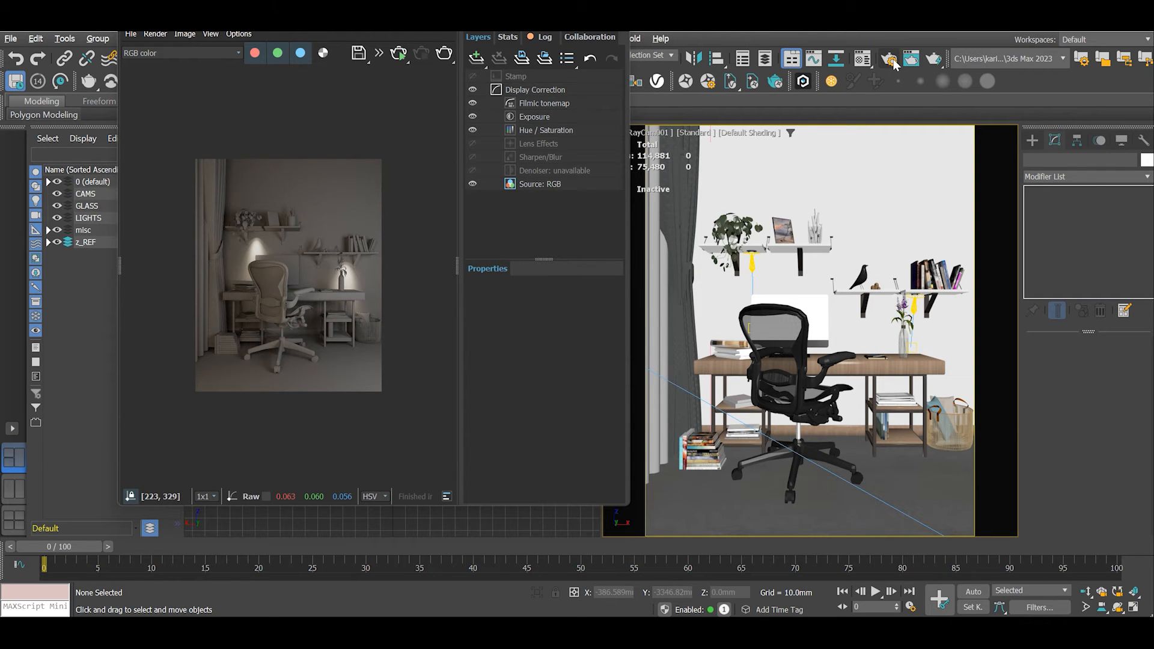
Add the Window object to the material override exclude list via Render Setup's V-Ray tab
left_click(890, 59)
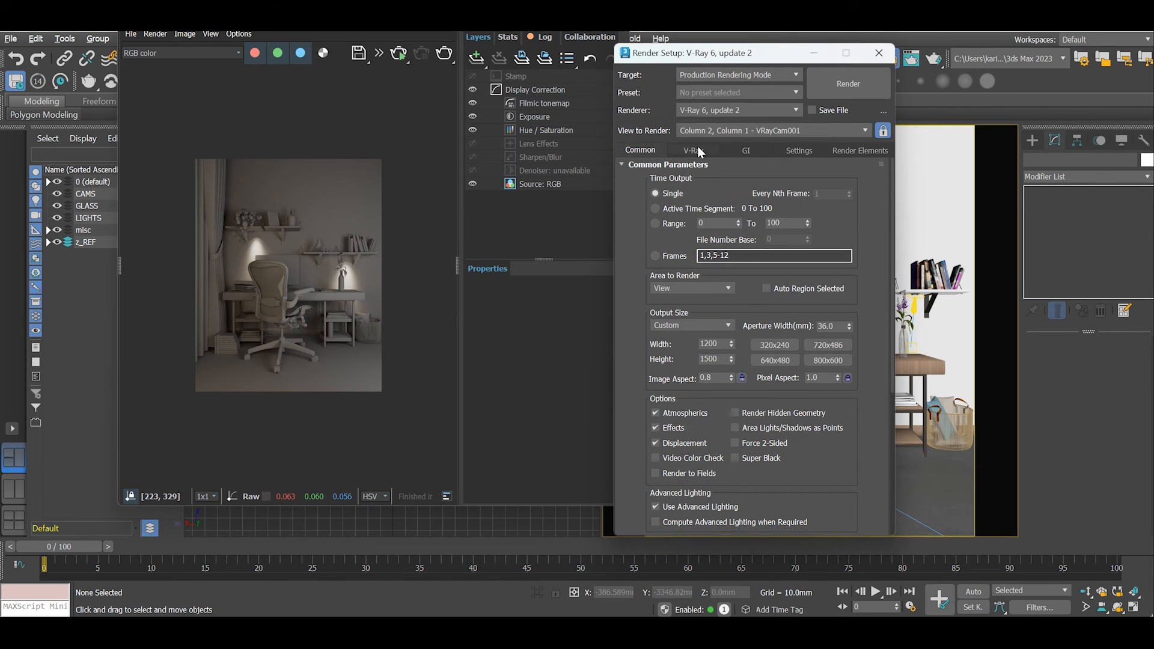
left_click(692, 150)
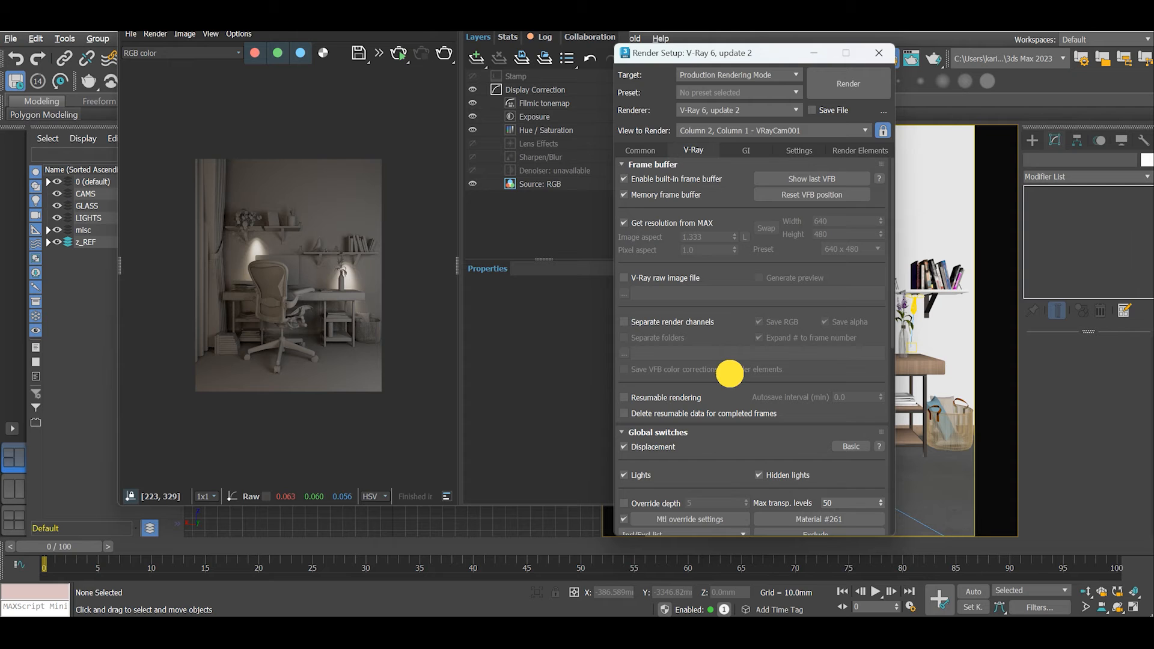
mouse_move(786, 447)
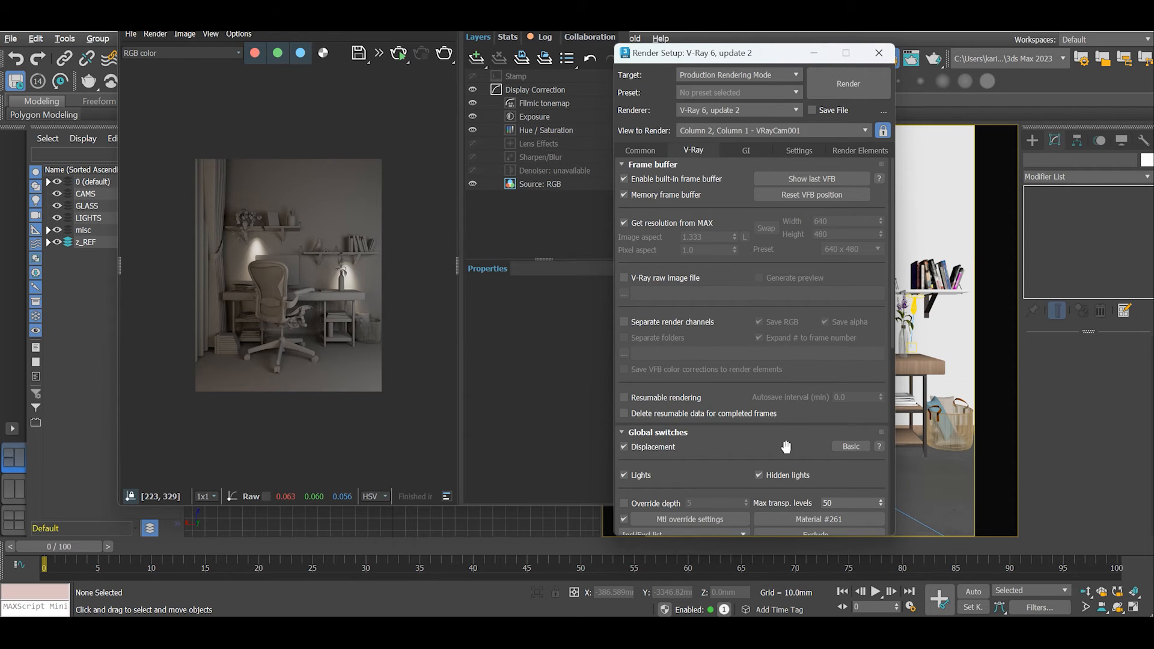
scroll("down", 3)
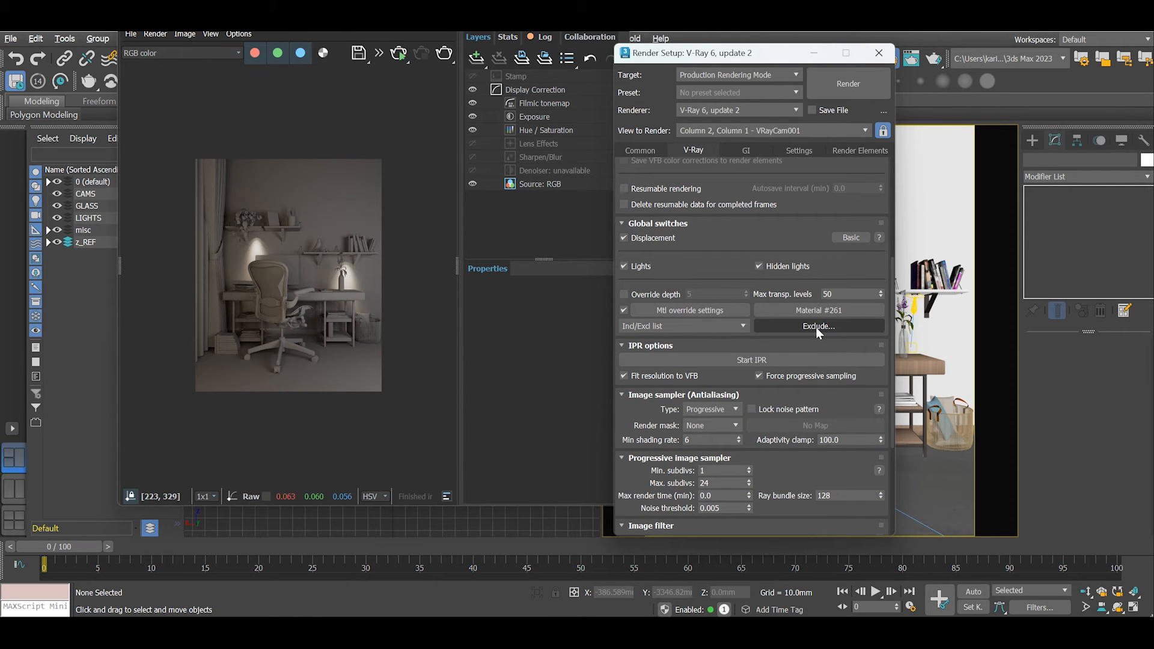
left_click(817, 326)
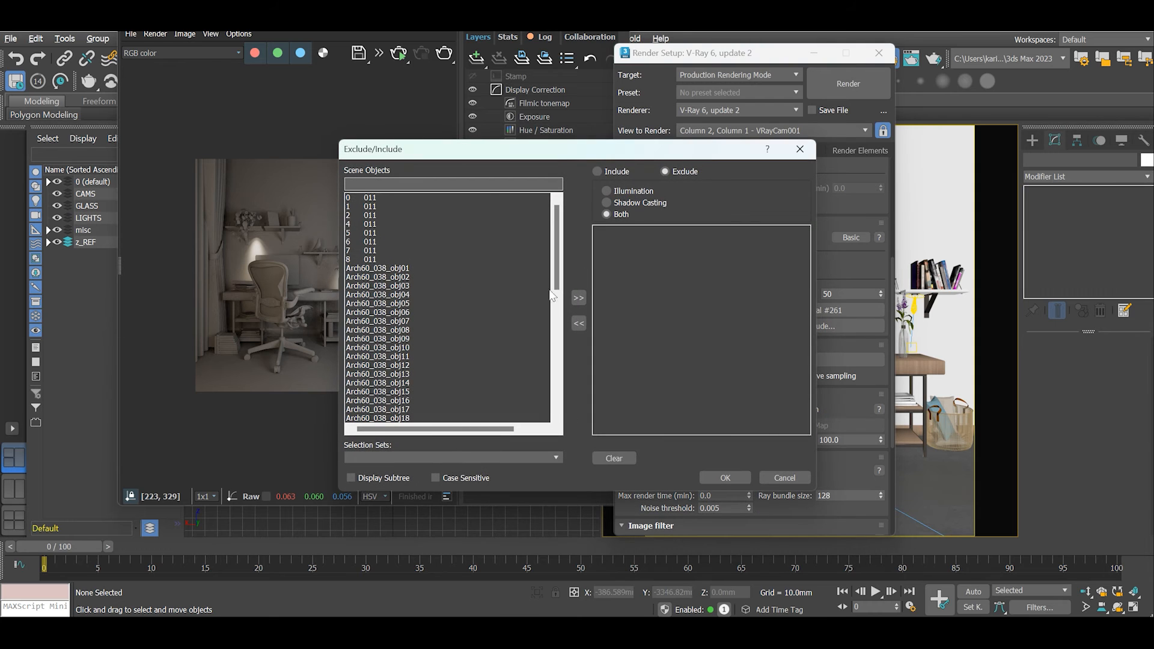
left_click_drag(553, 295, 553, 370)
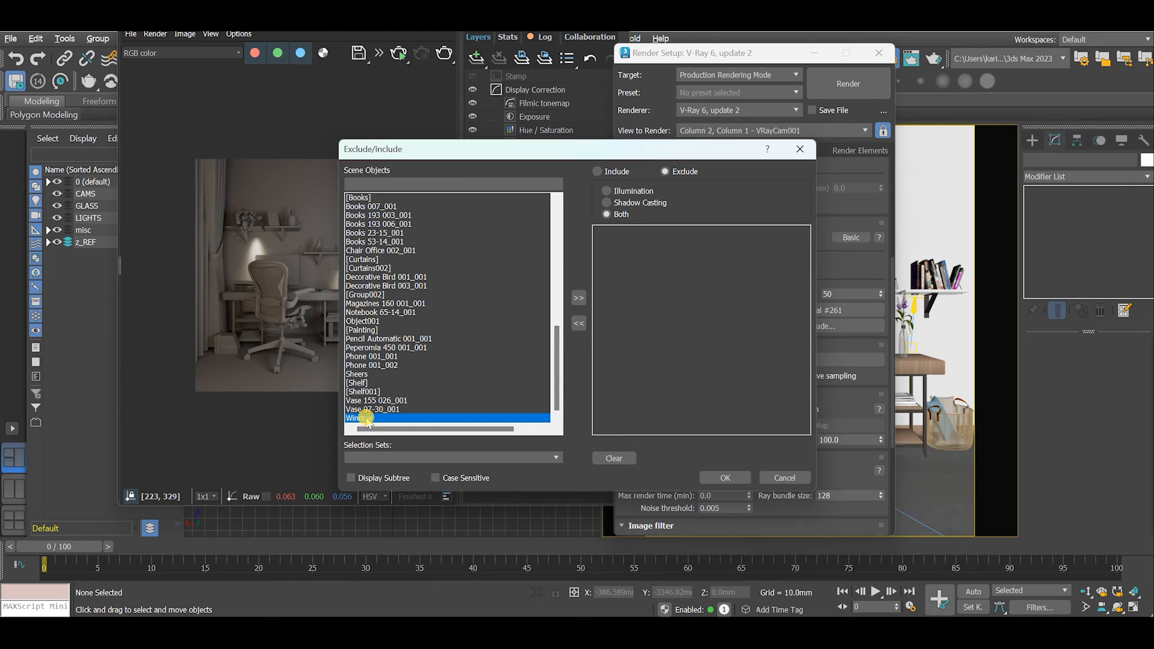
left_click(578, 298)
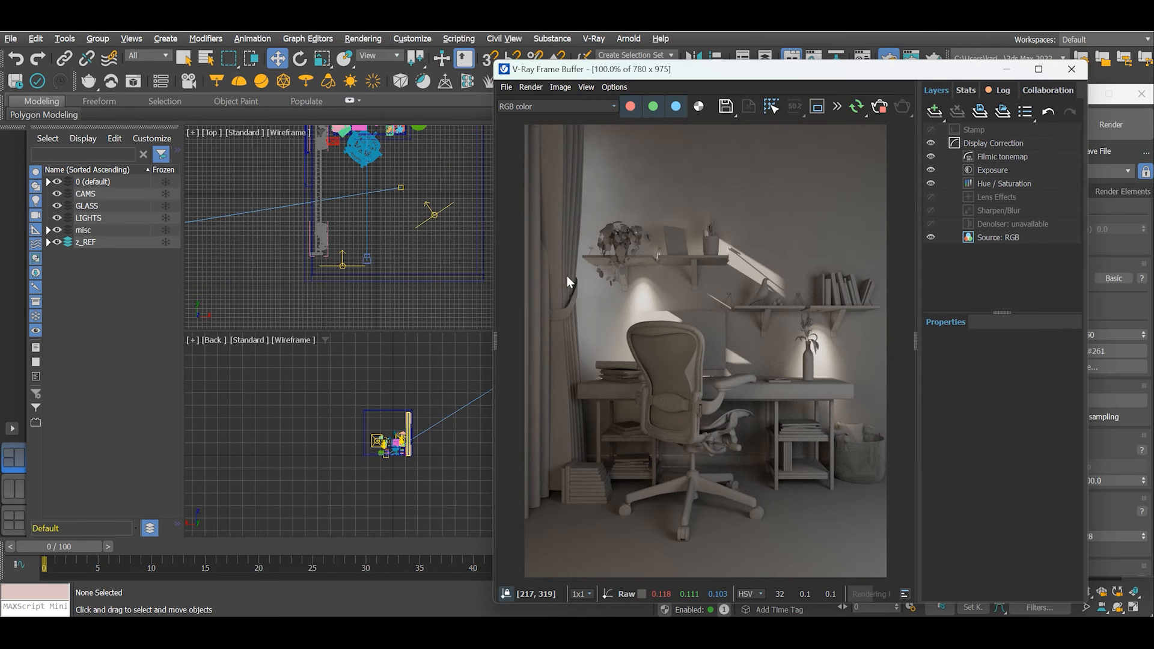
mouse_move(629, 305)
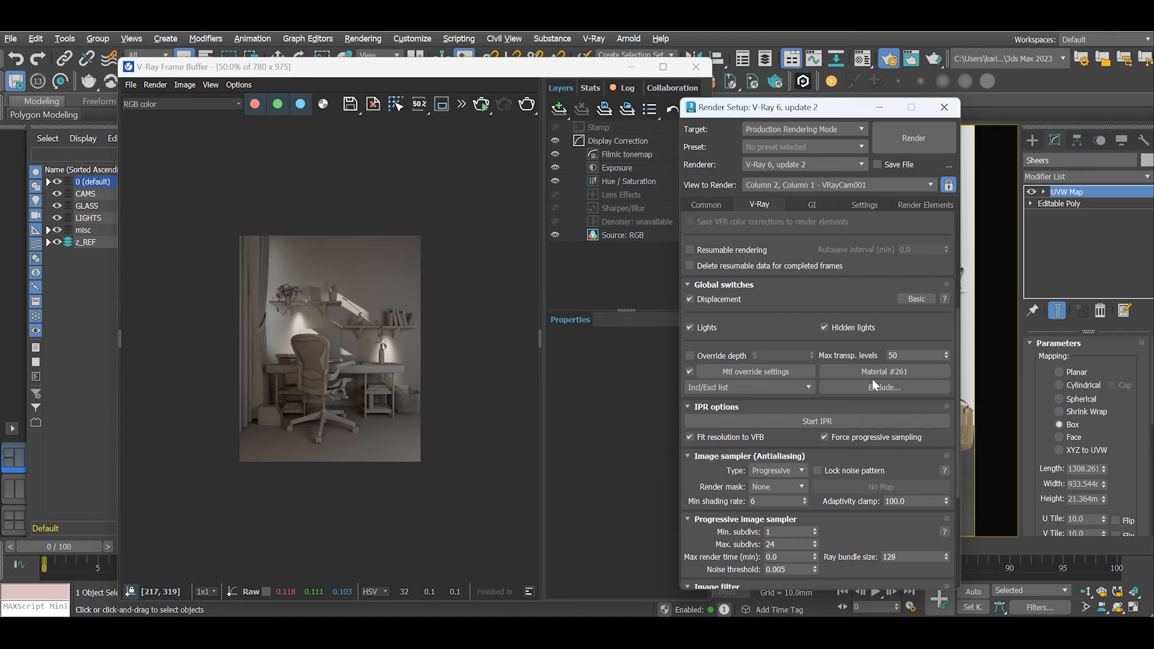
Add Sheers to the override exclude list alongside Window and confirm
left_click(884, 386)
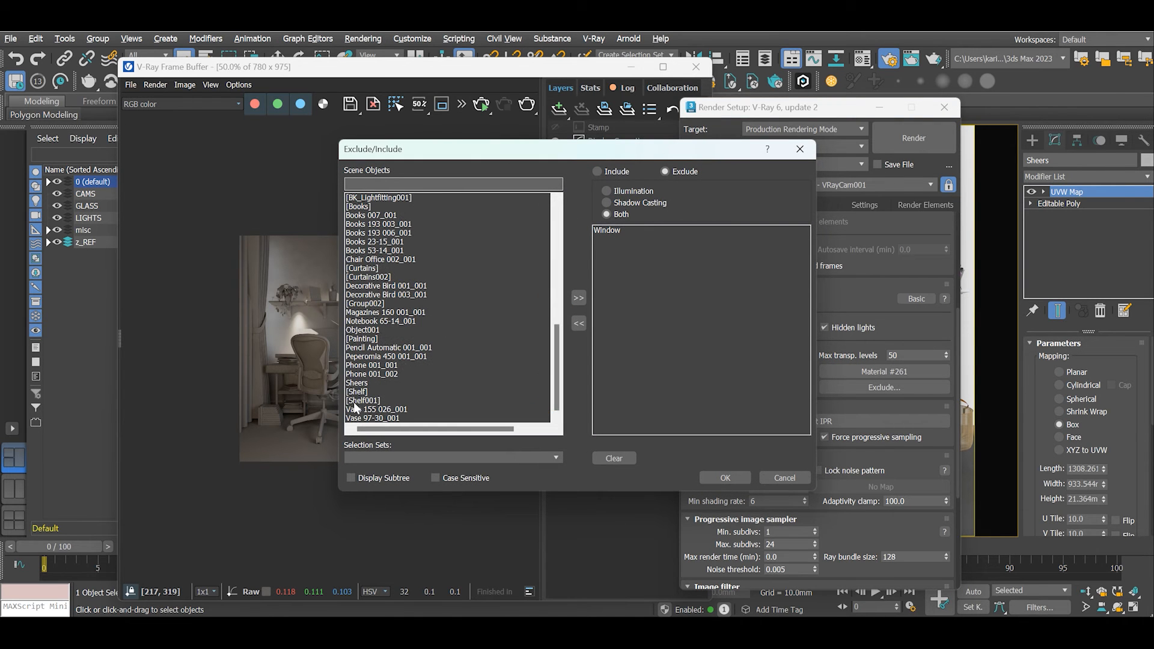
left_click(357, 382)
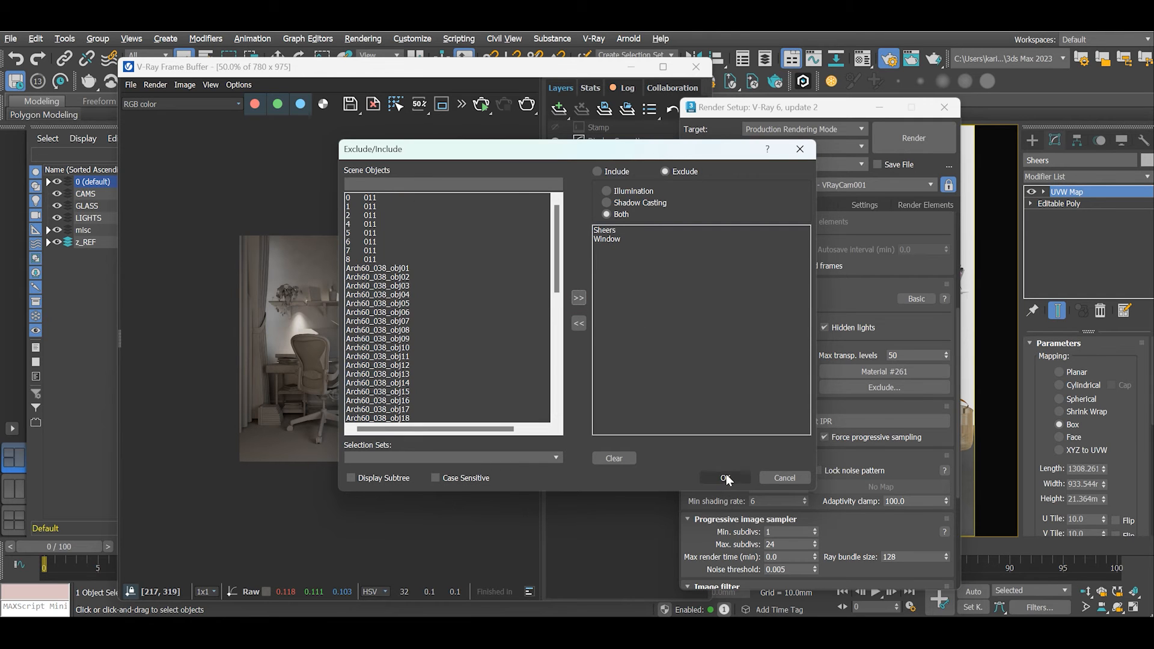
left_click(724, 478)
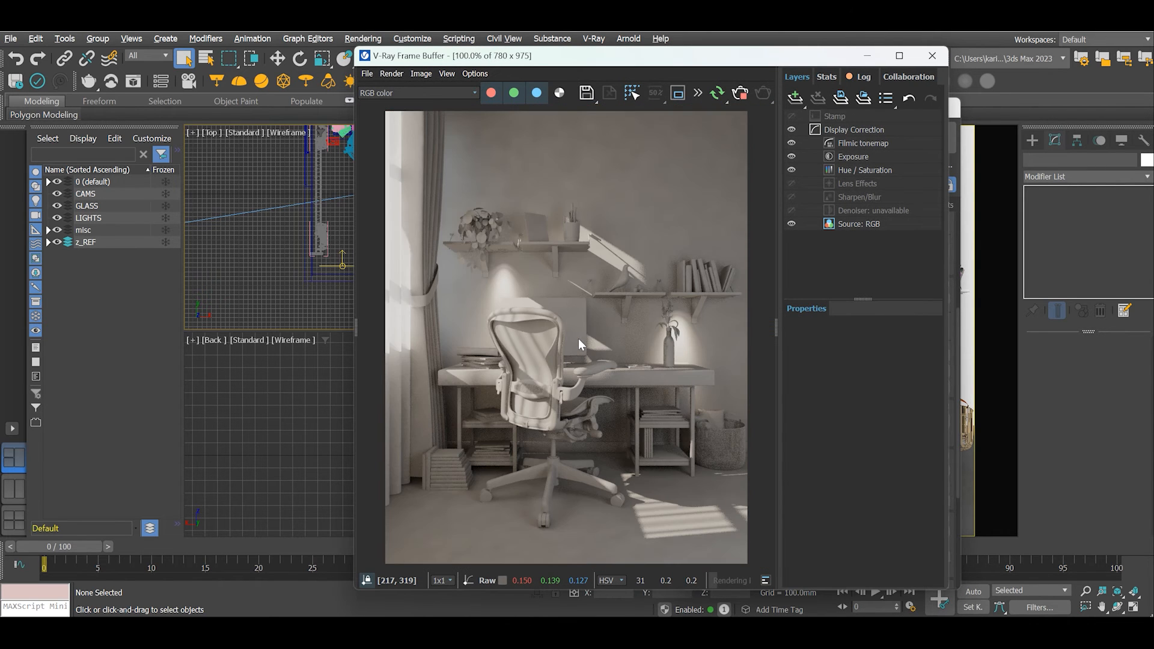
mouse_move(743, 350)
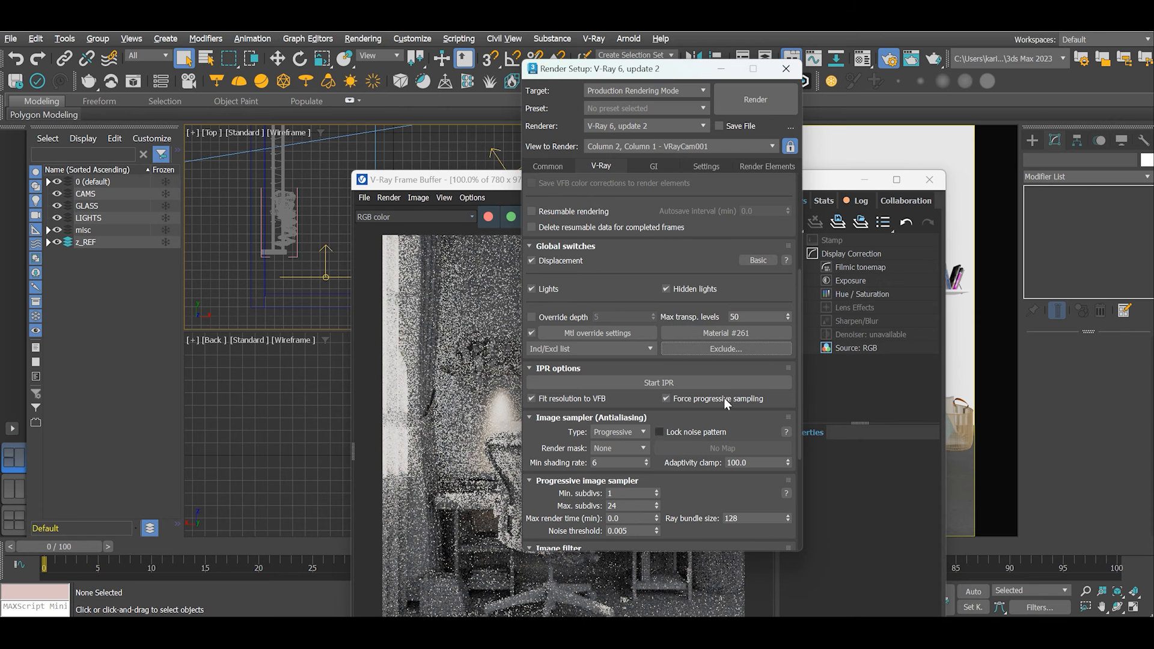
Change the V-Ray image sampler Type from Progressive to Bucket
left_click(722, 349)
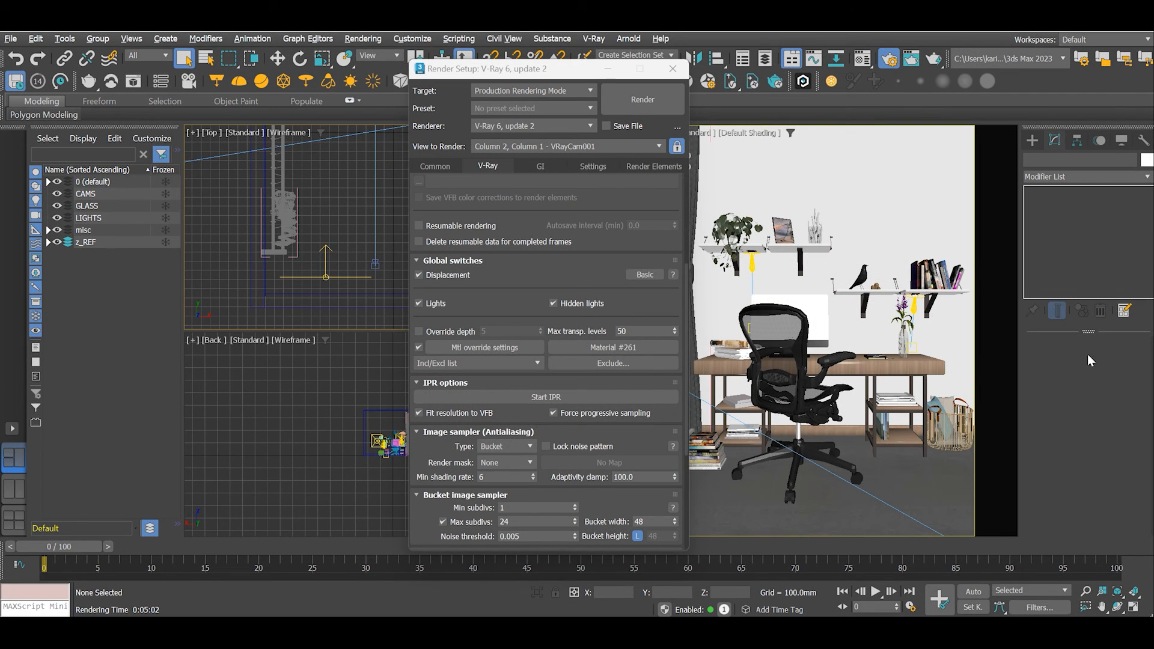
Disable the V-Ray material override in Global switches and start the final full-color render
left_click(418, 348)
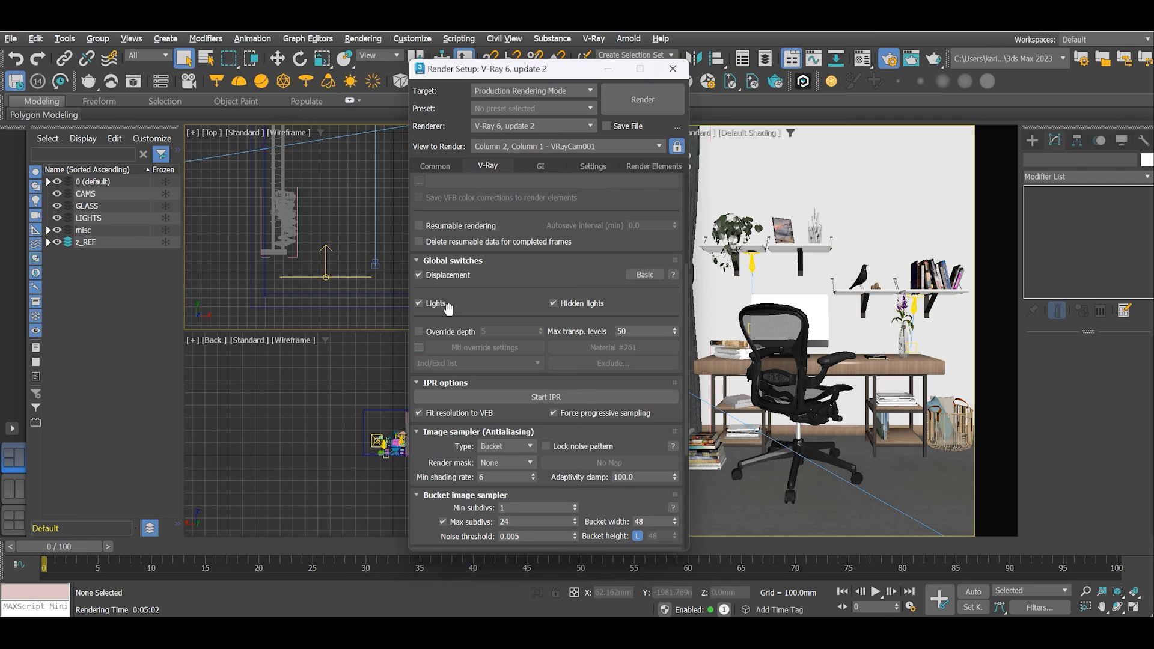
left_click(640, 99)
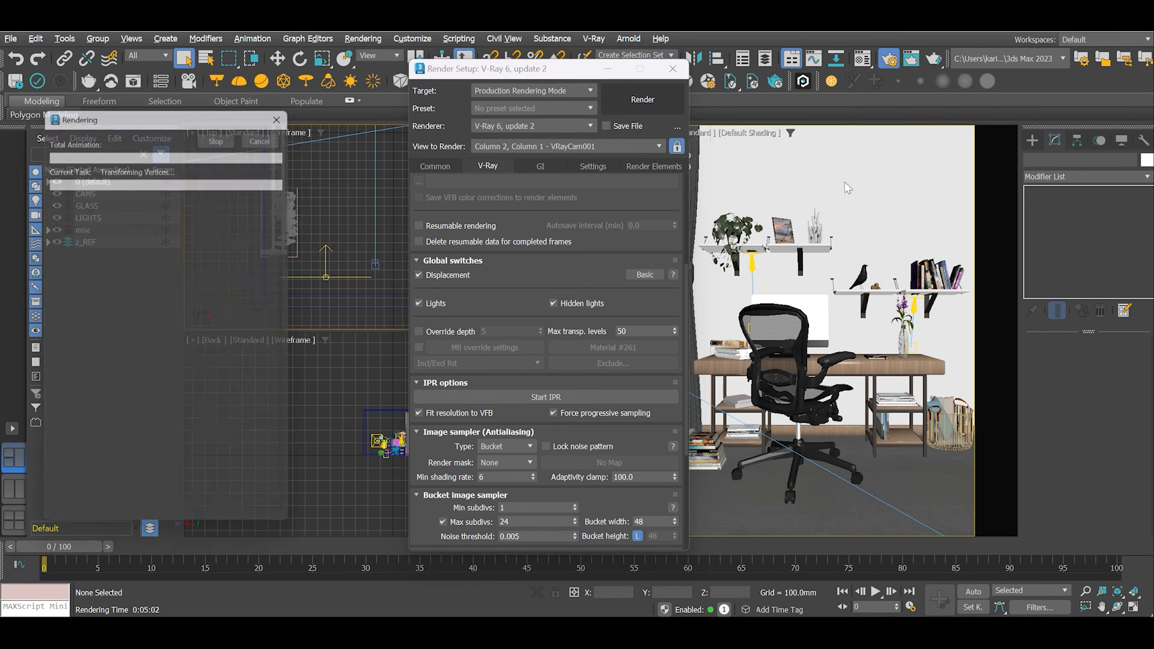
left_click(641, 100)
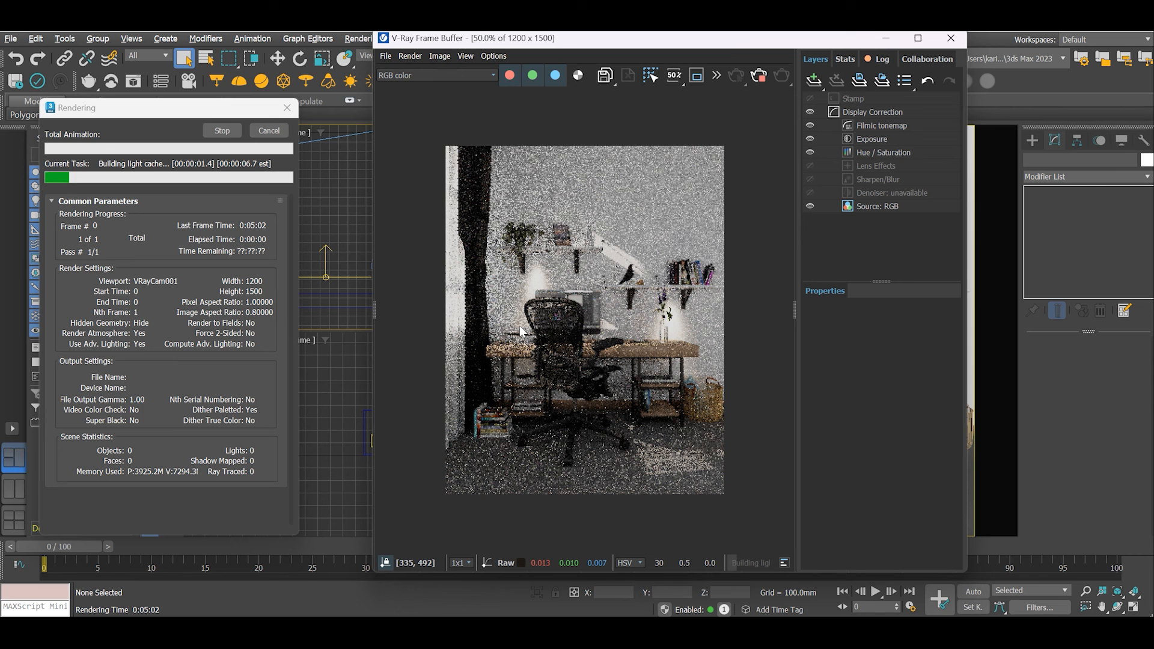